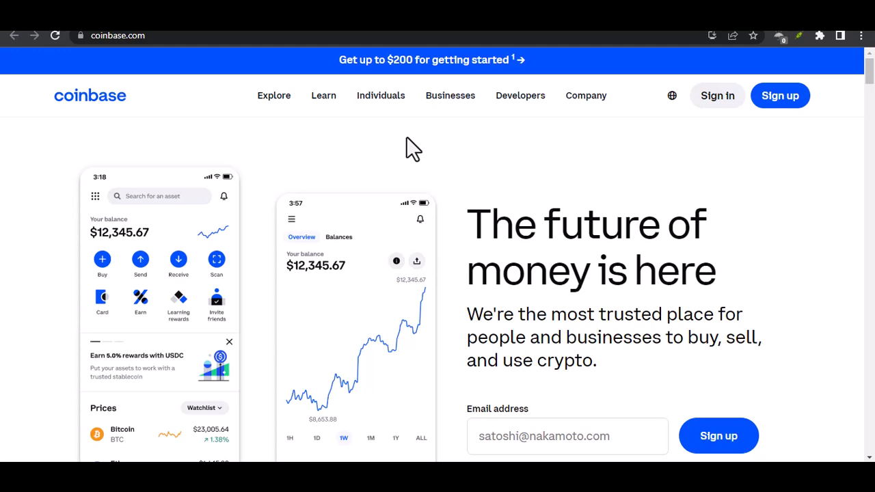
scroll(down, 3)
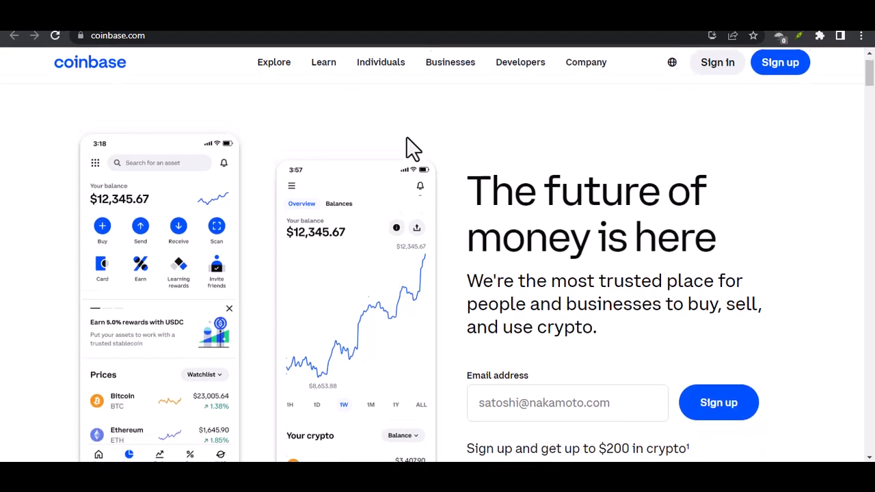
scroll(down, 3)
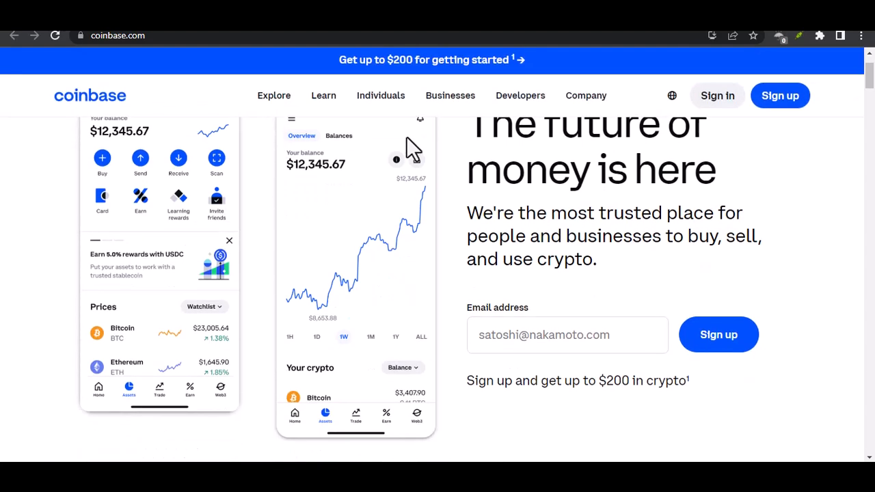
scroll(down, 3)
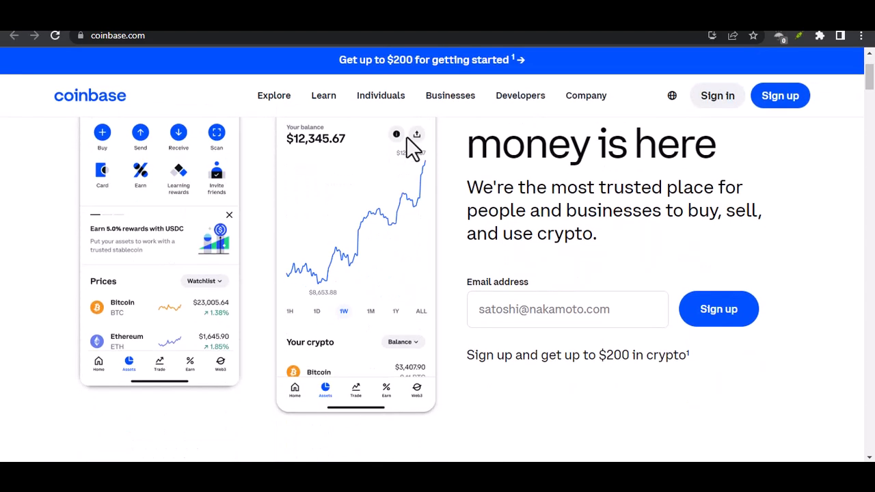
scroll(down, 3)
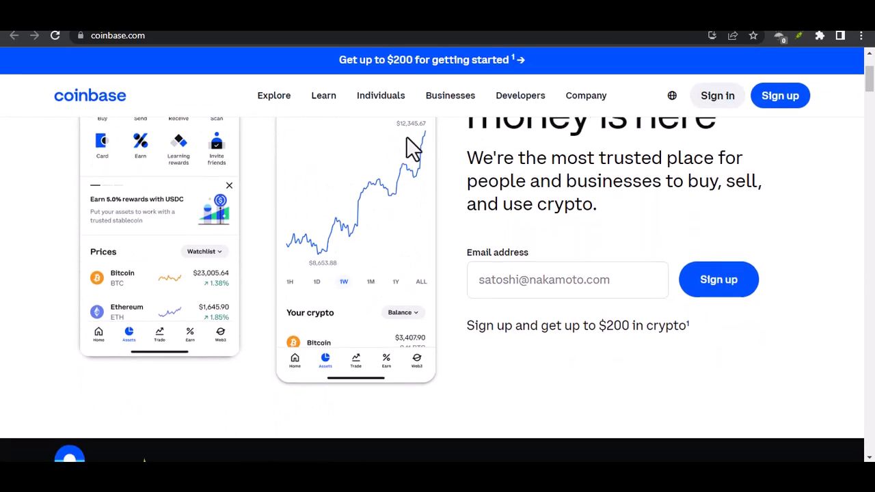
scroll(down, 3)
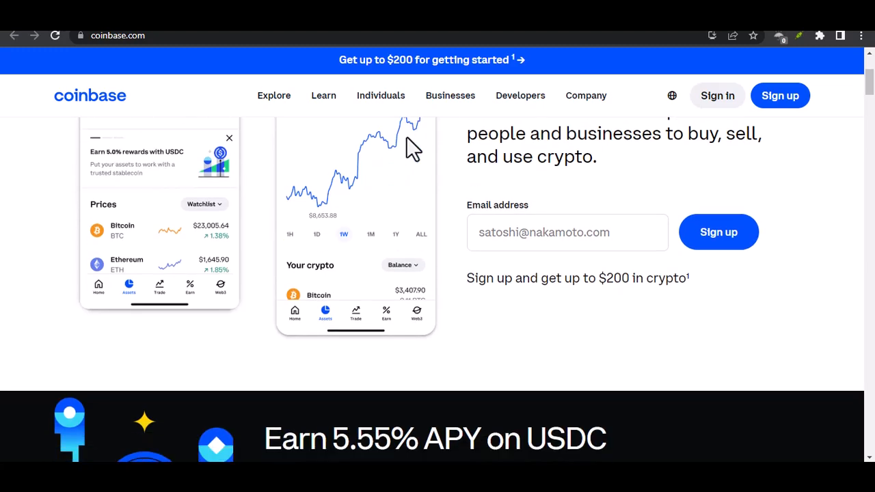
scroll(down, 3)
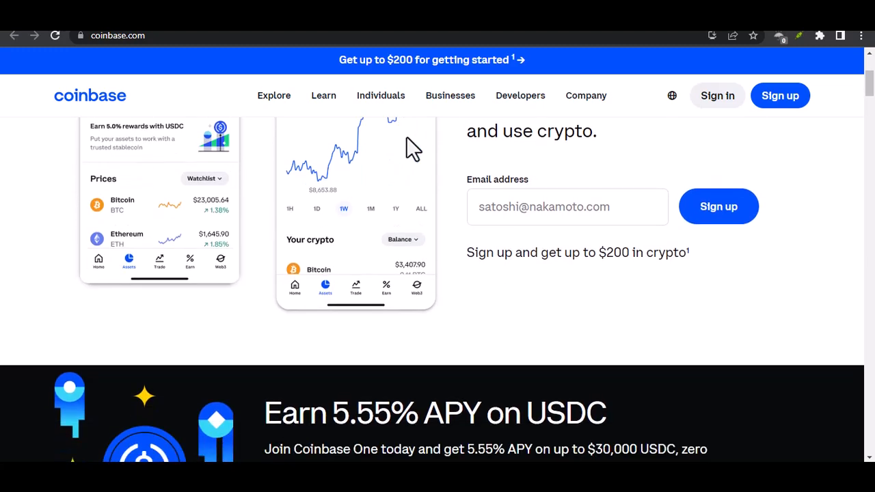
scroll(down, 3)
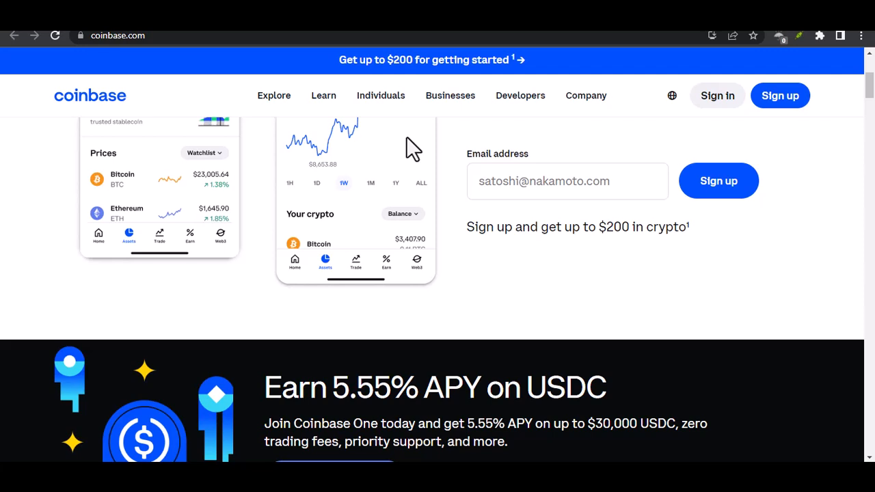
scroll(down, 3)
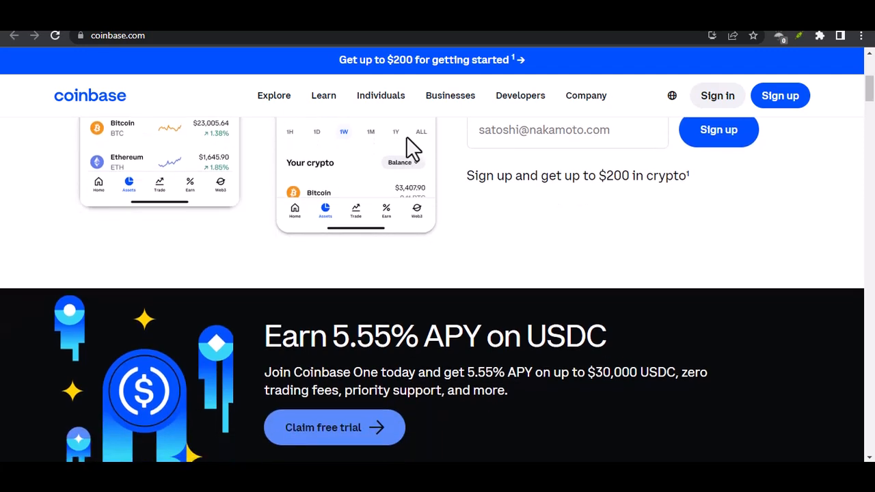
scroll(down, 3)
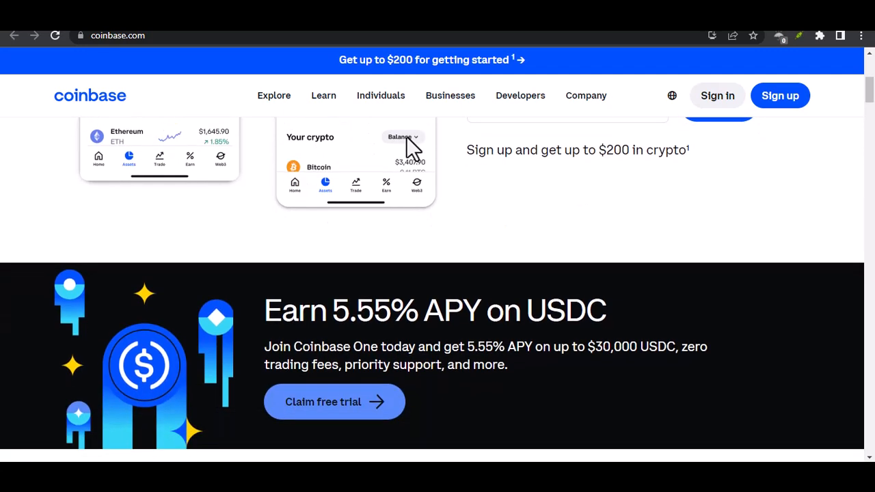
scroll(down, 3)
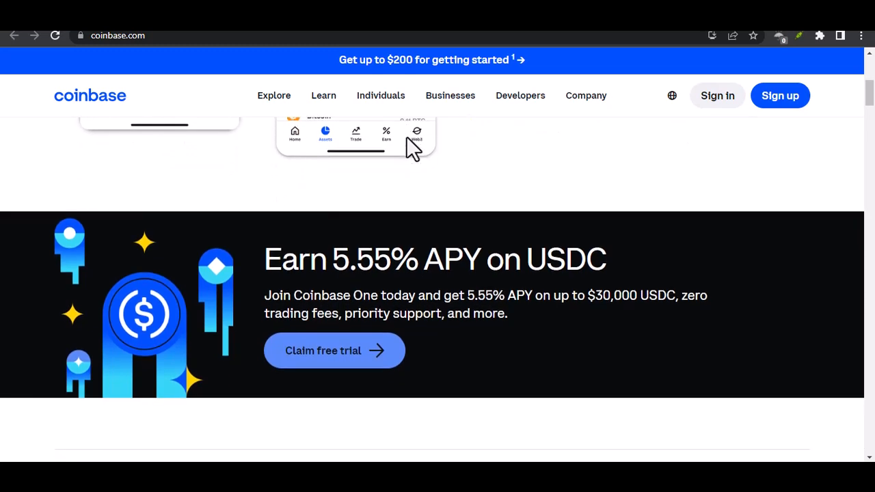
scroll(down, 3)
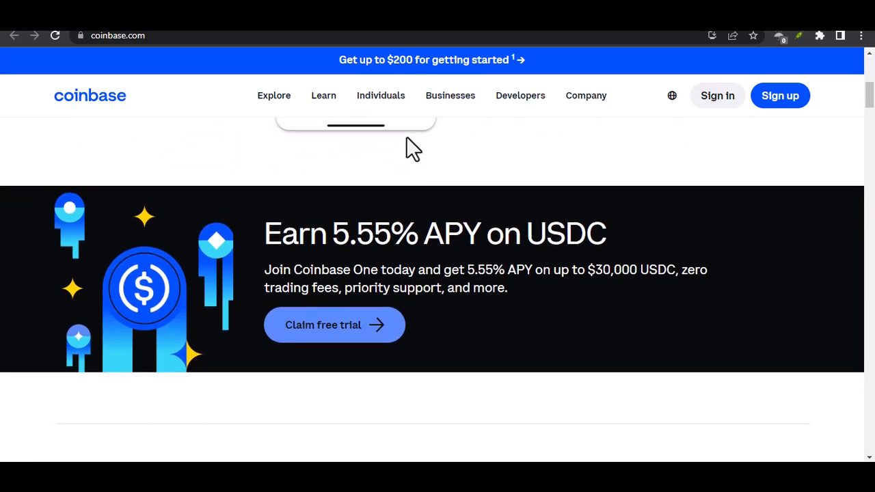
scroll(down, 3)
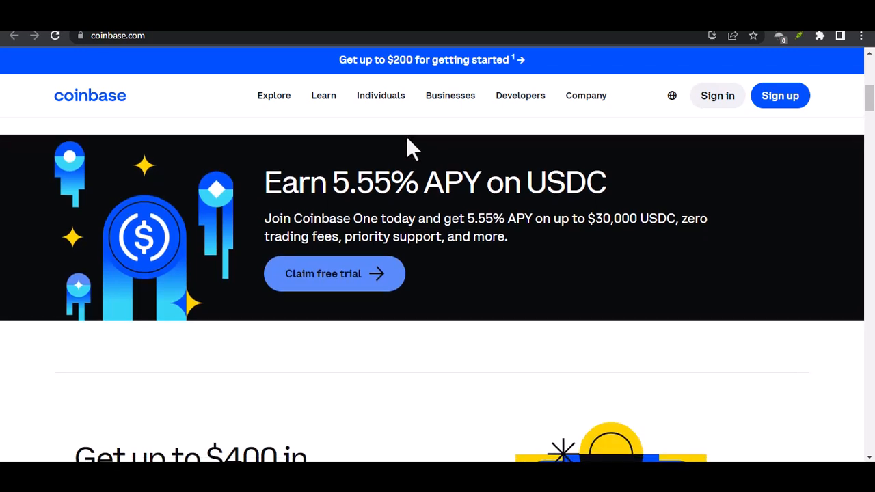
scroll(down, 3)
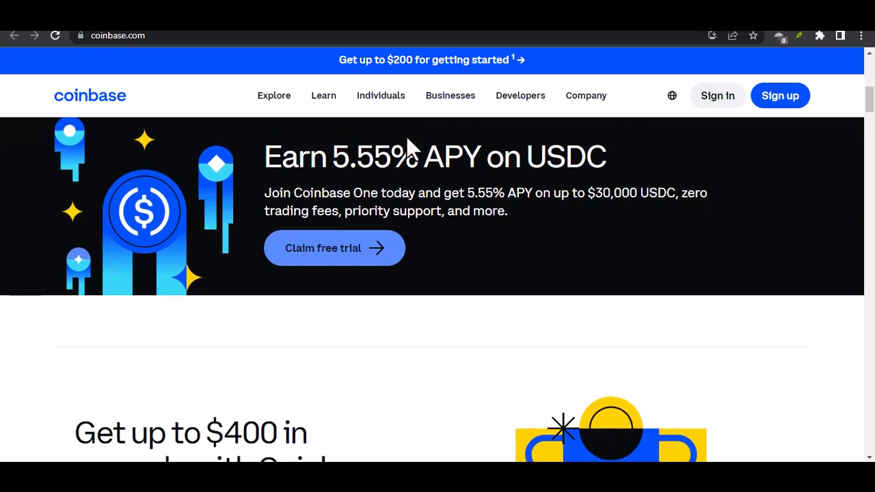
scroll(down, 3)
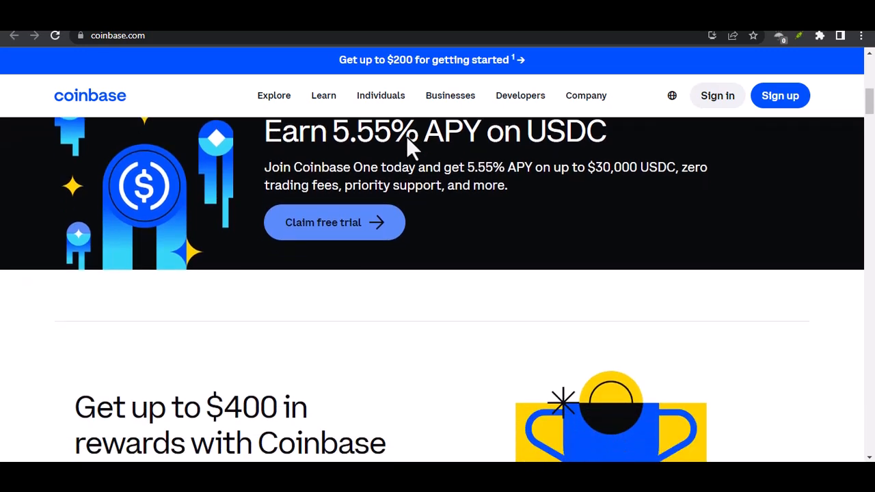
scroll(down, 3)
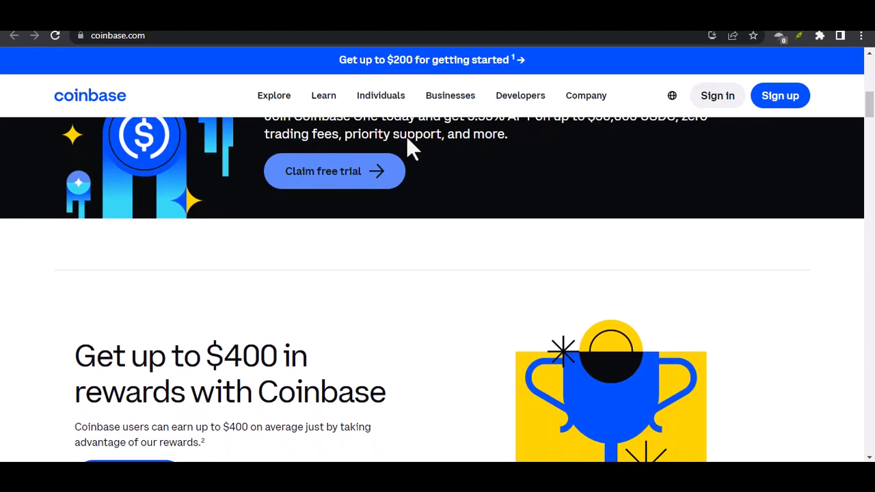
scroll(down, 3)
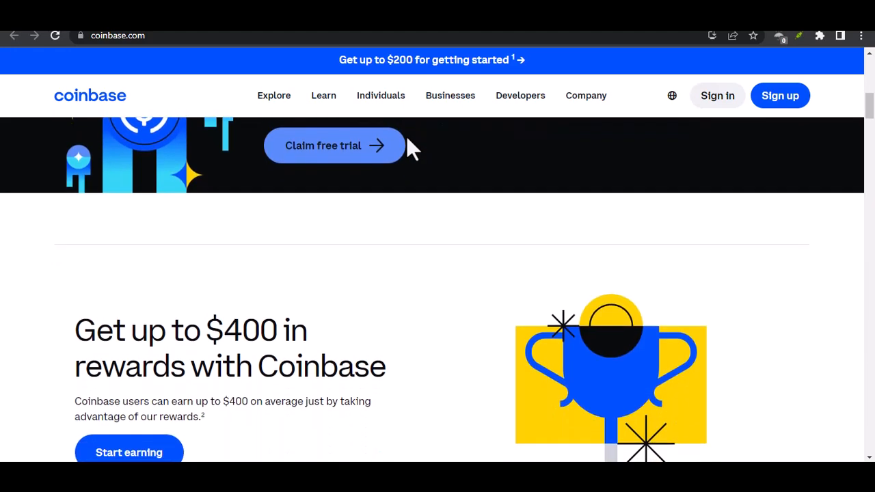
scroll(down, 3)
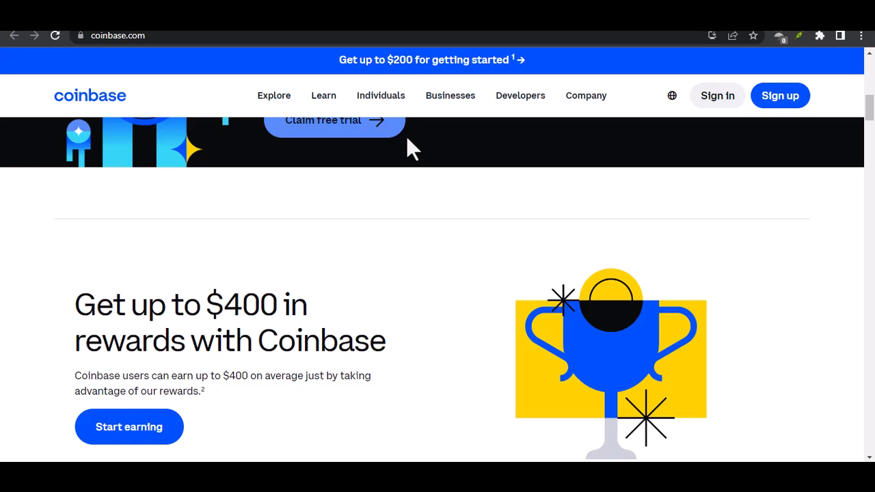
scroll(down, 3)
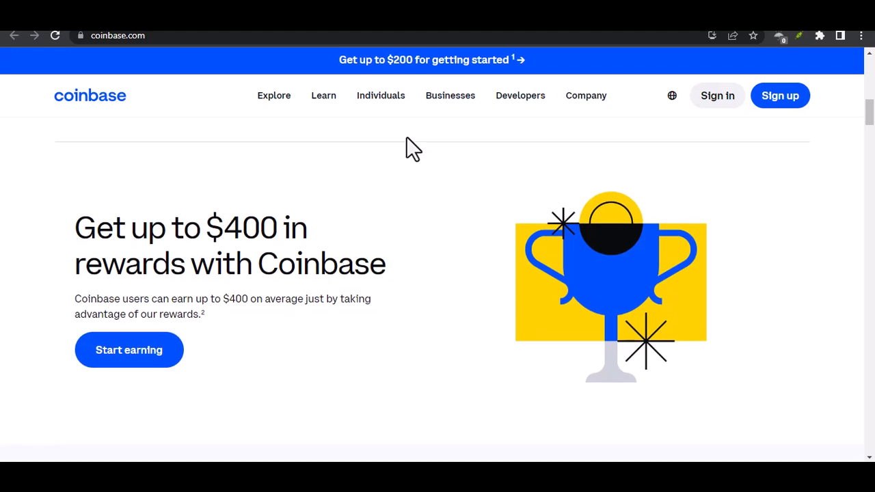
scroll(down, 3)
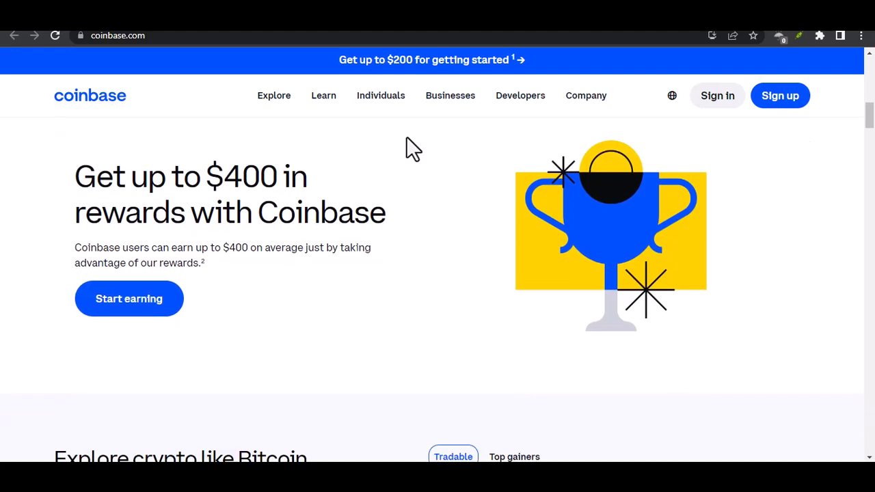
scroll(down, 3)
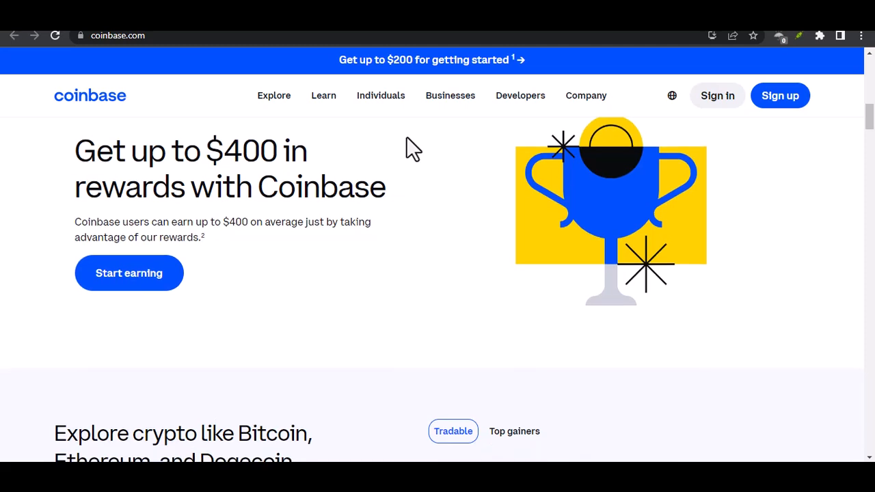
scroll(down, 3)
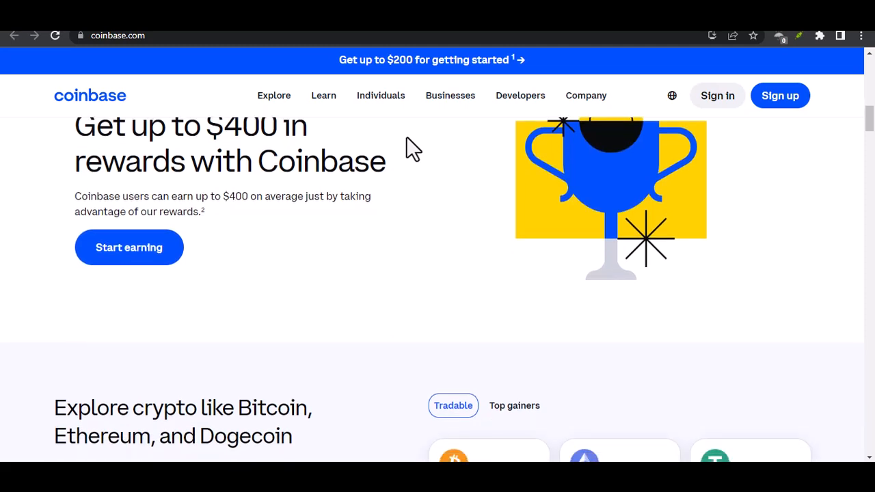
scroll(down, 3)
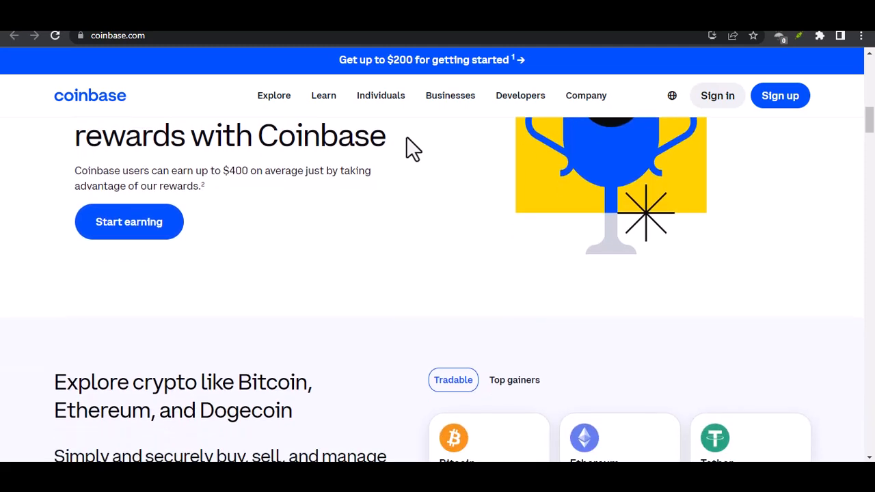
scroll(down, 3)
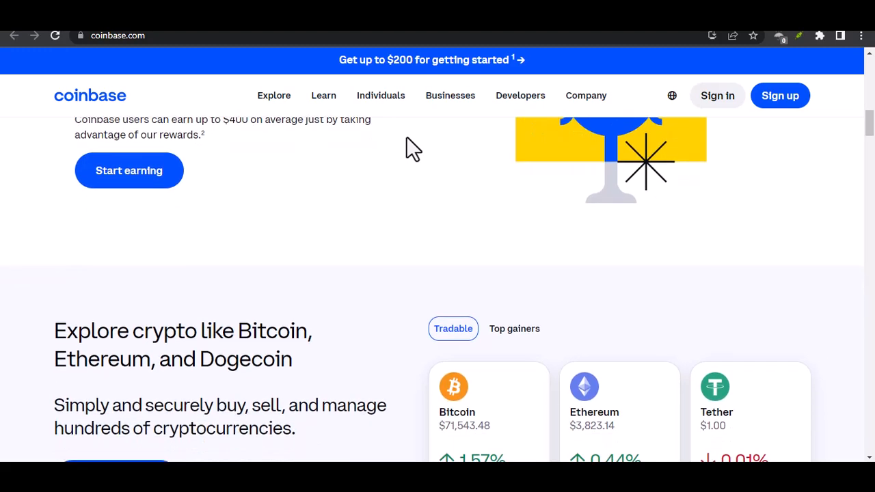
scroll(down, 3)
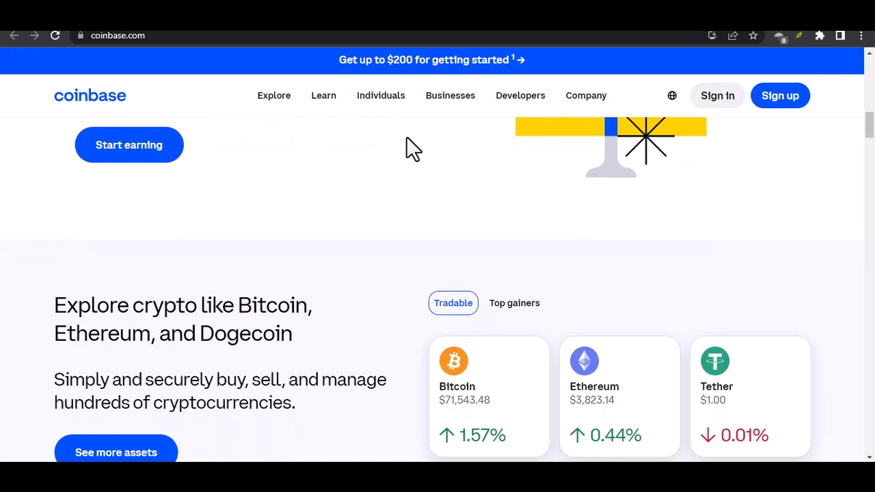
scroll(down, 3)
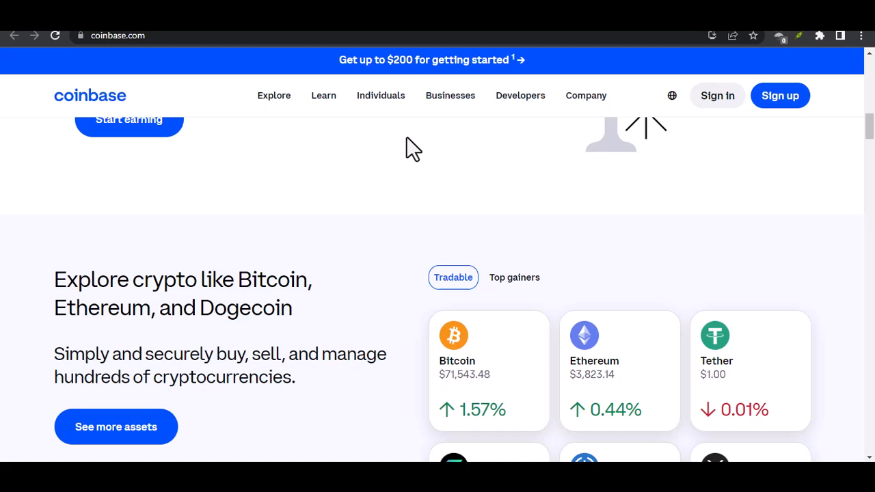
scroll(down, 3)
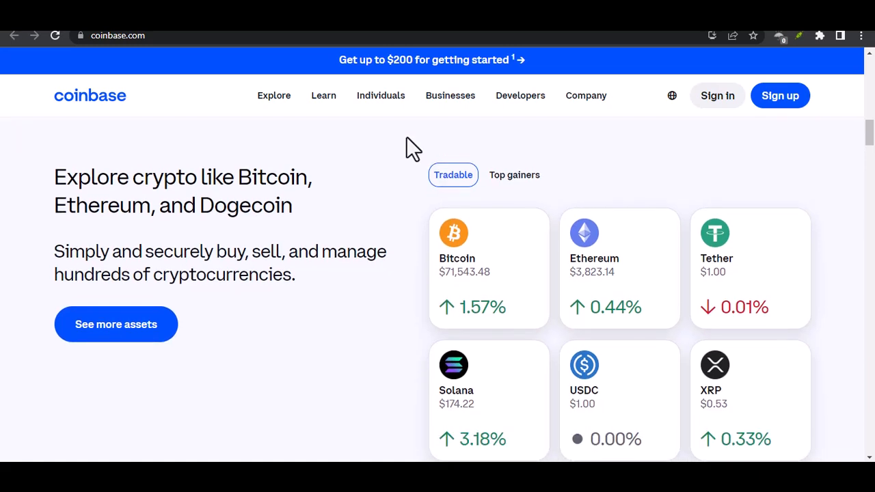
scroll(up, 3)
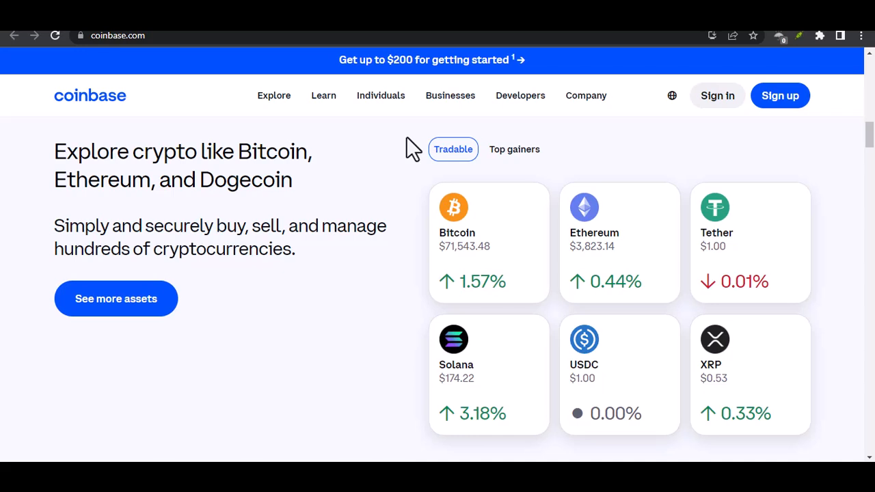
scroll(down, 3)
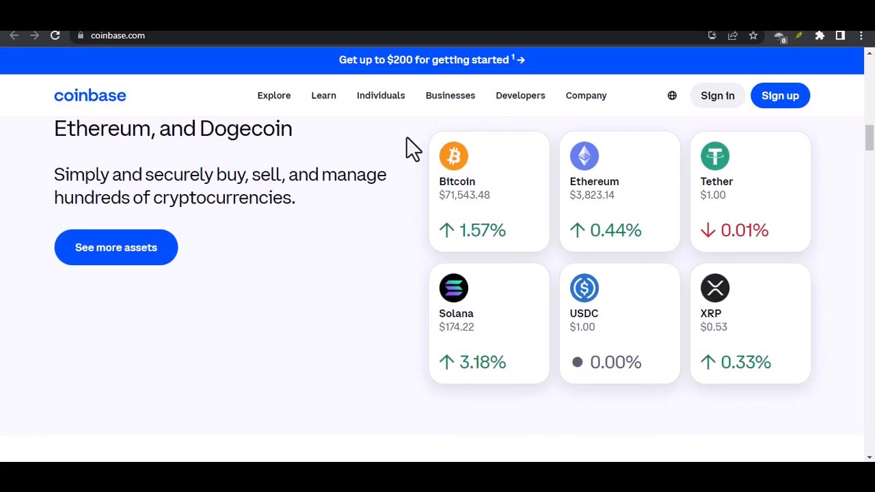
scroll(down, 3)
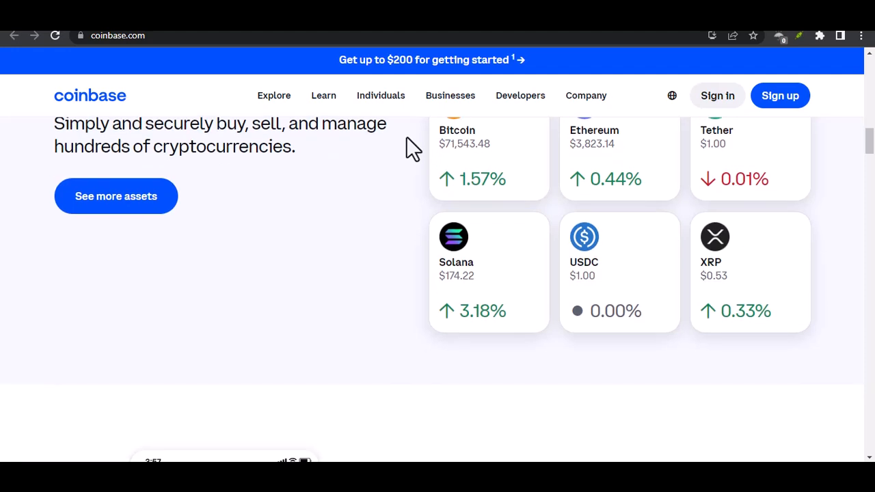
scroll(down, 3)
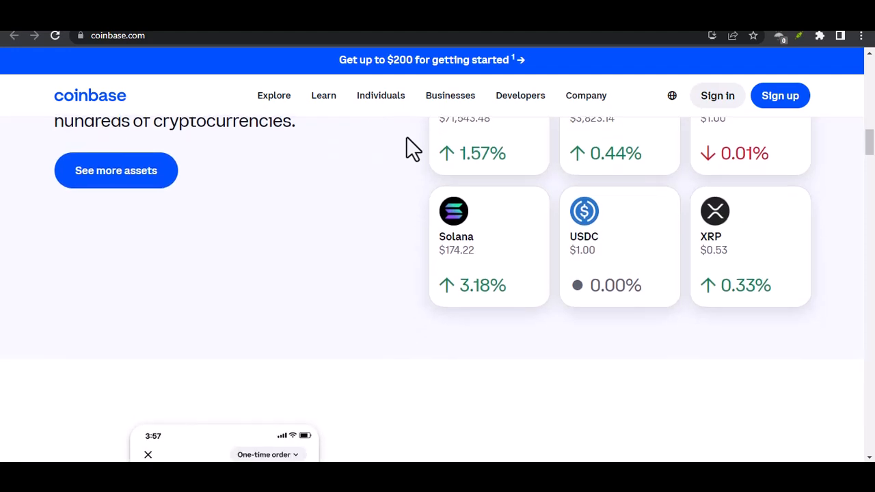
scroll(down, 3)
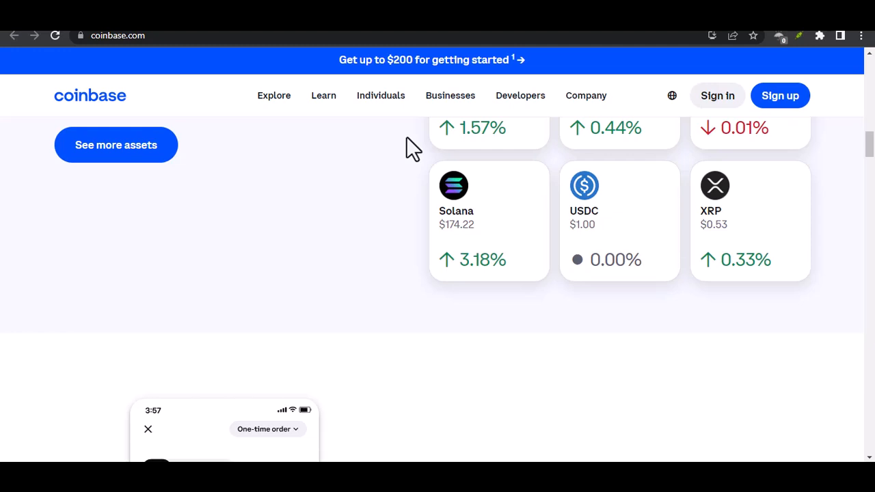
scroll(down, 3)
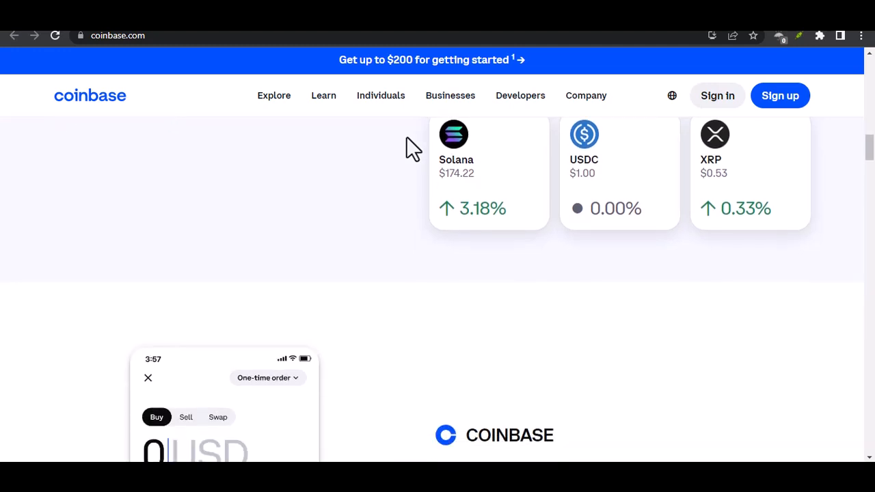
scroll(down, 3)
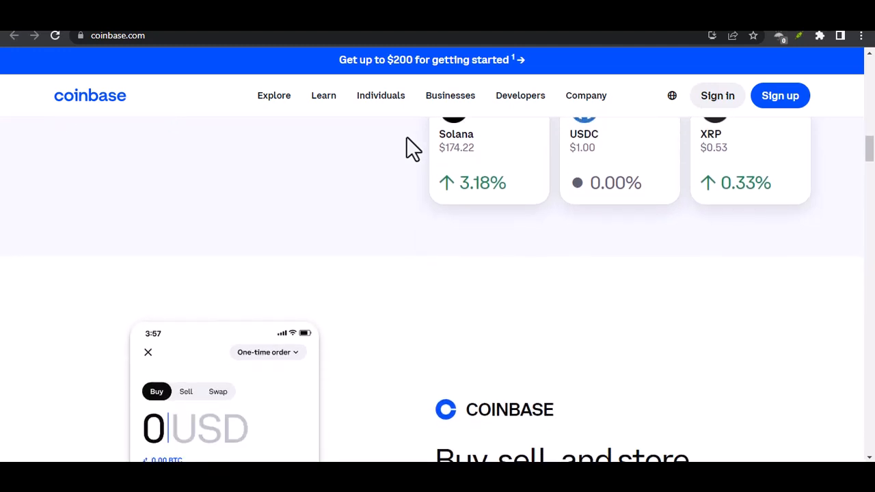
scroll(down, 3)
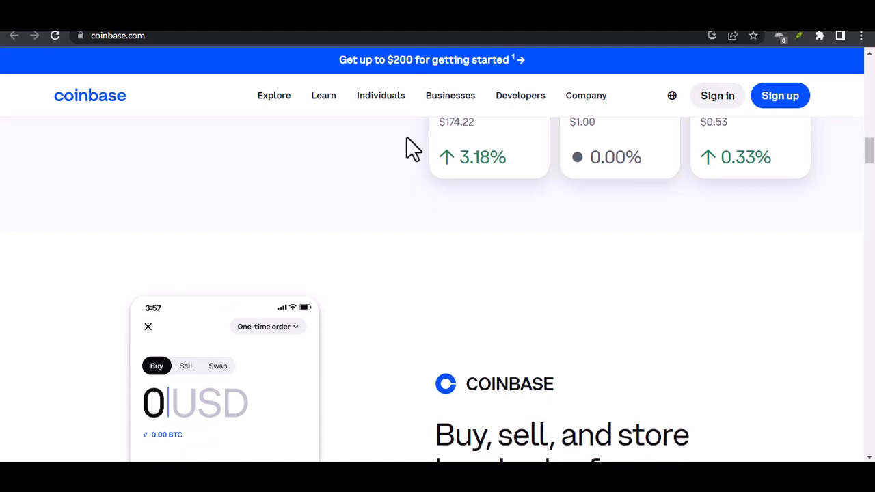
scroll(down, 3)
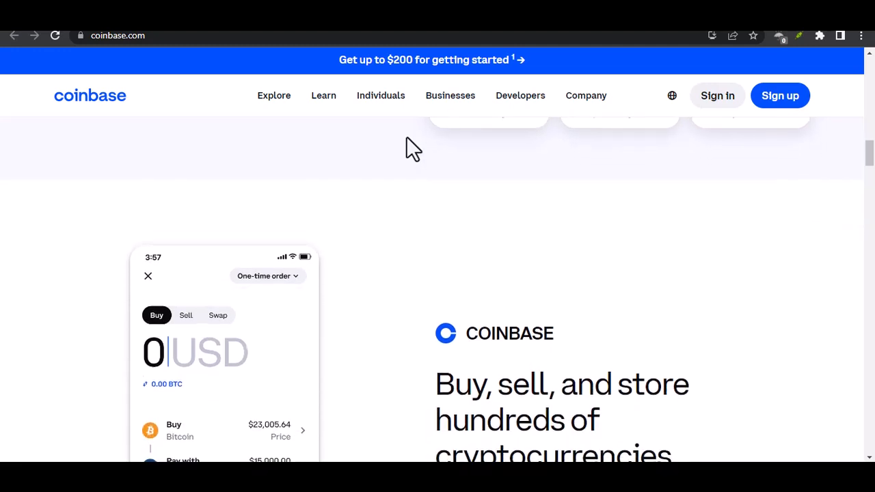
scroll(down, 3)
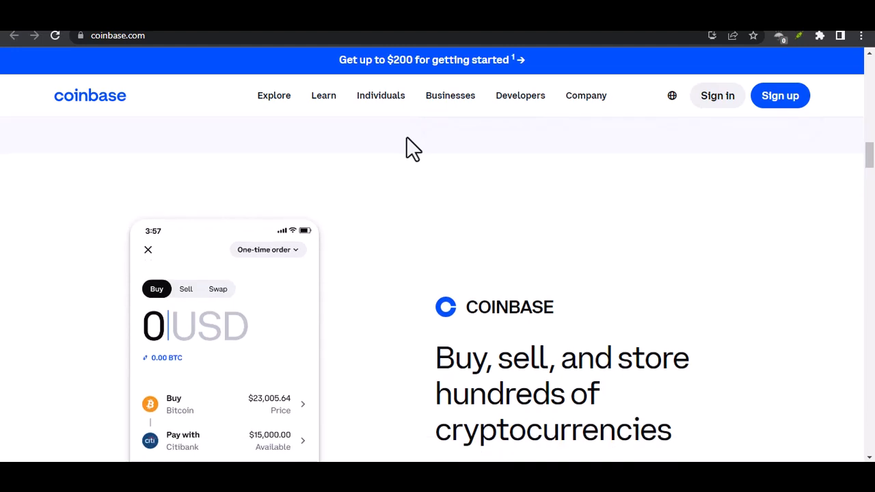
scroll(down, 3)
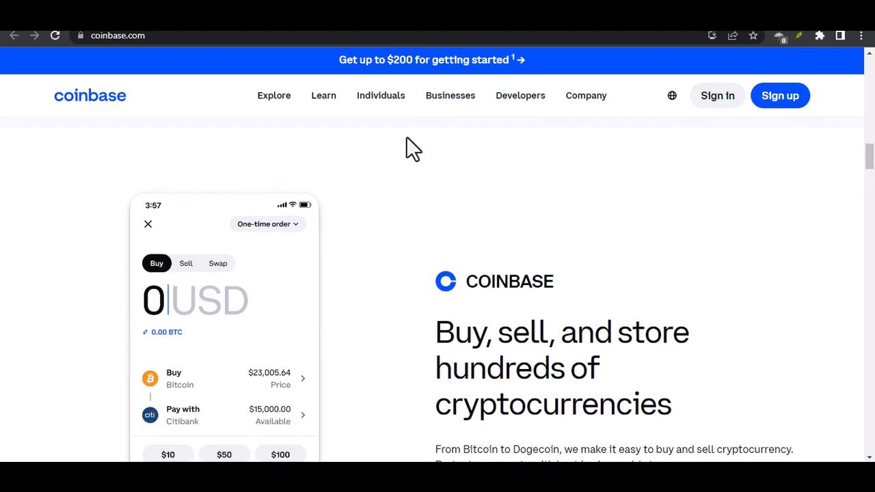
scroll(down, 3)
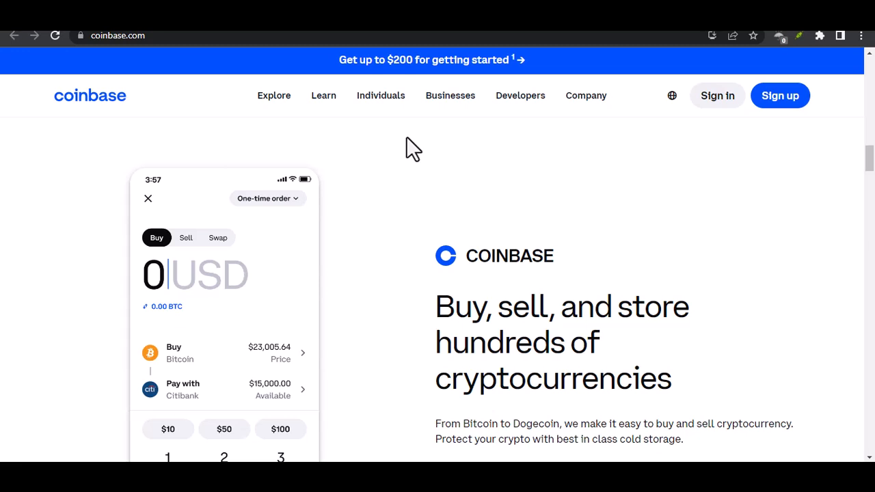
scroll(down, 3)
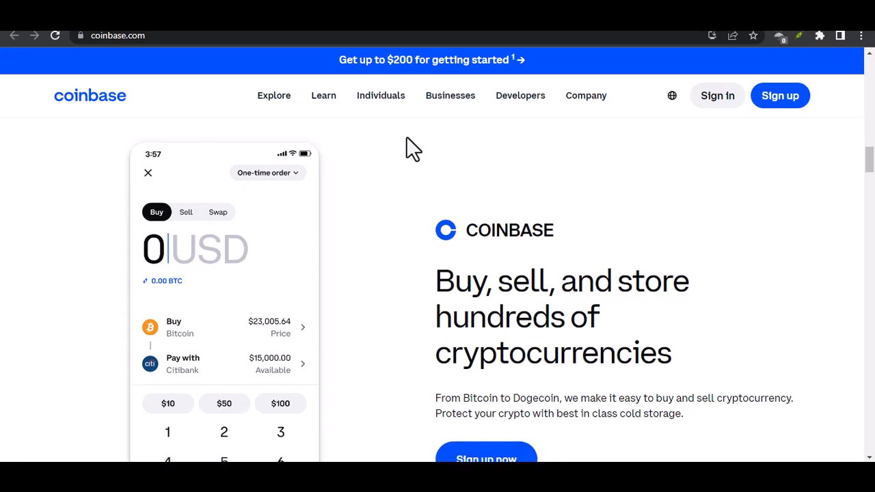
scroll(down, 3)
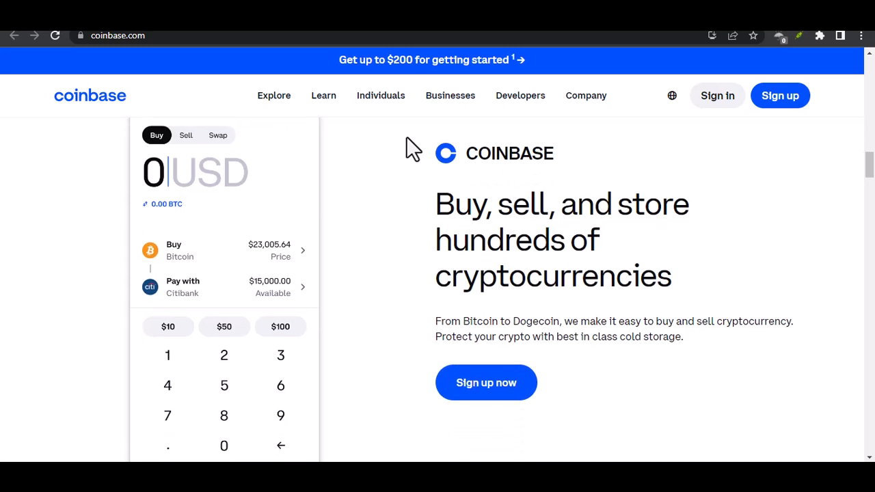
scroll(down, 3)
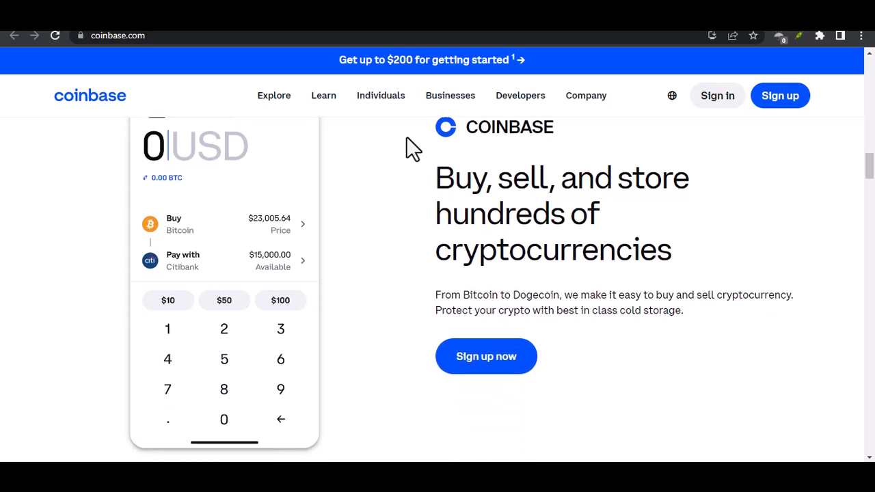
scroll(down, 3)
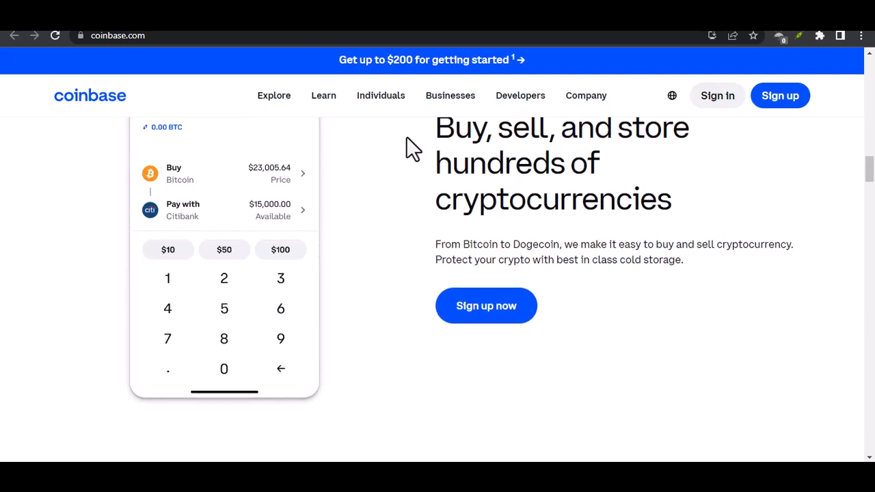
scroll(down, 3)
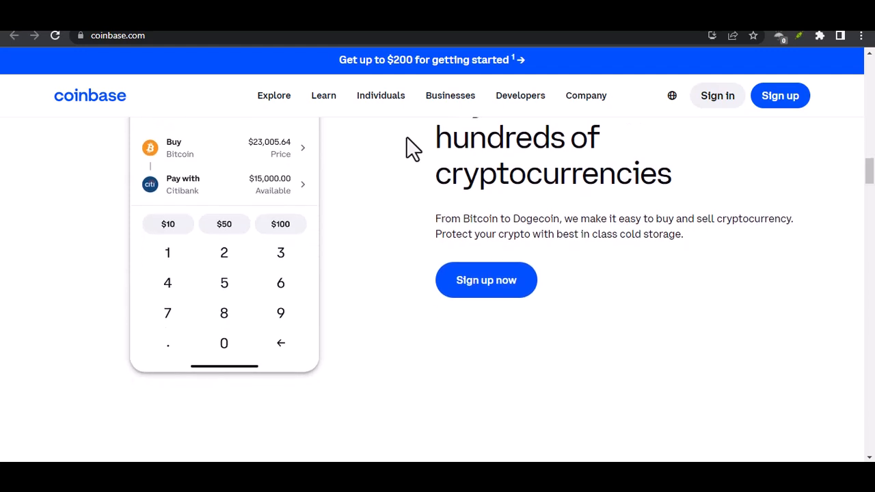
scroll(down, 3)
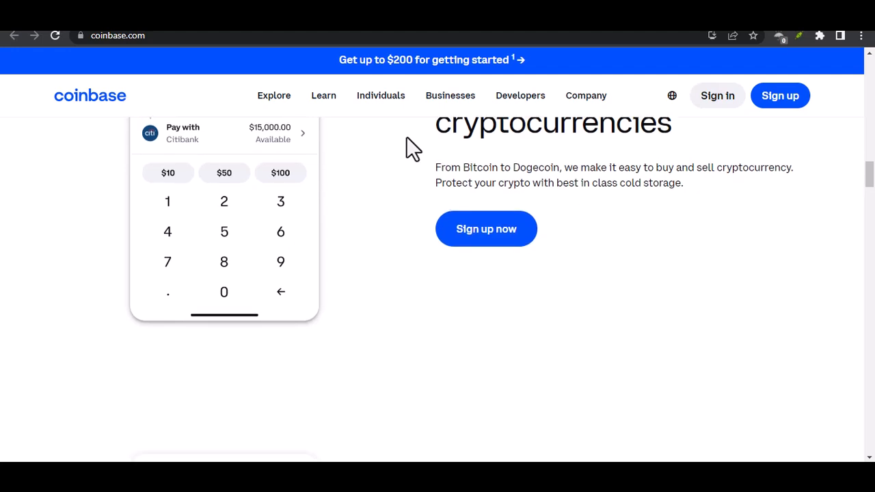
scroll(down, 3)
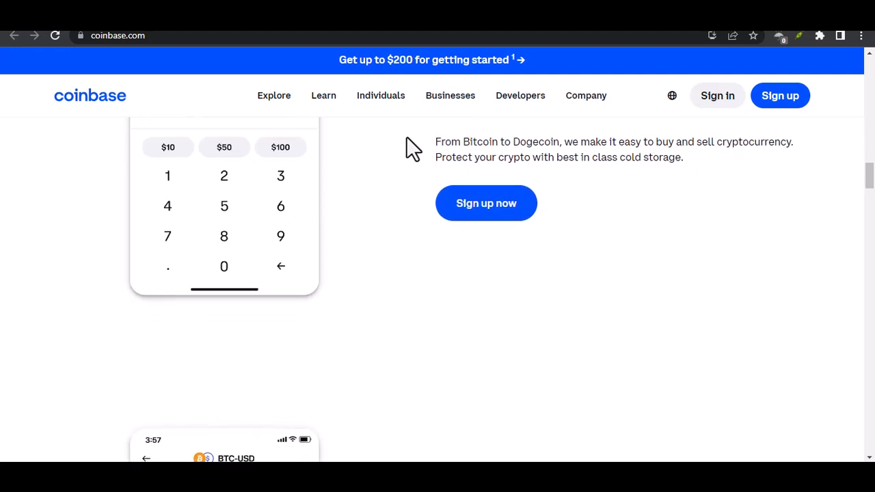
scroll(down, 3)
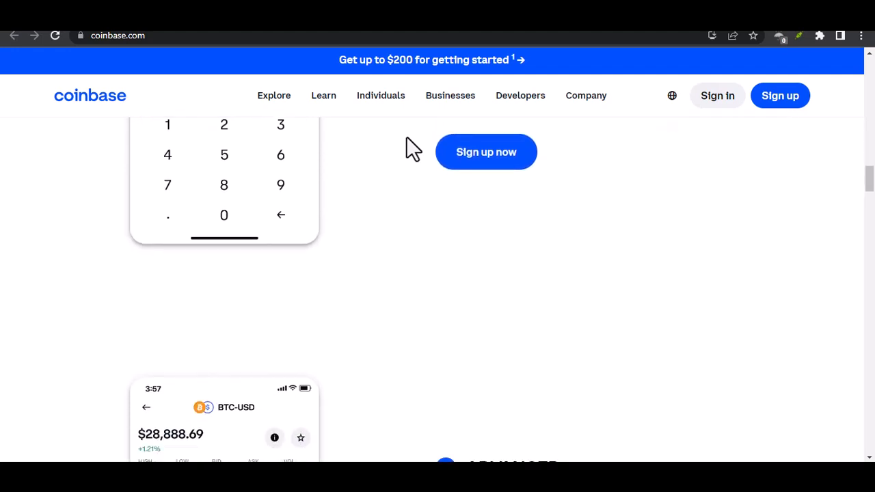
scroll(down, 3)
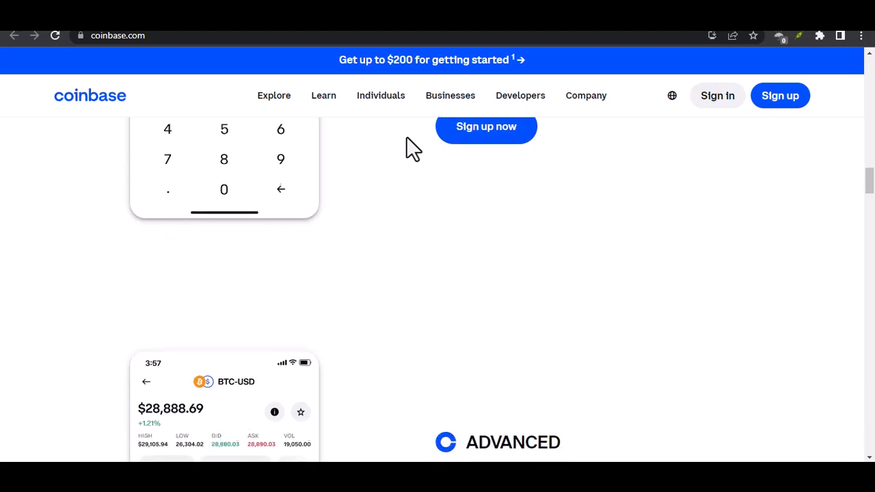
scroll(down, 3)
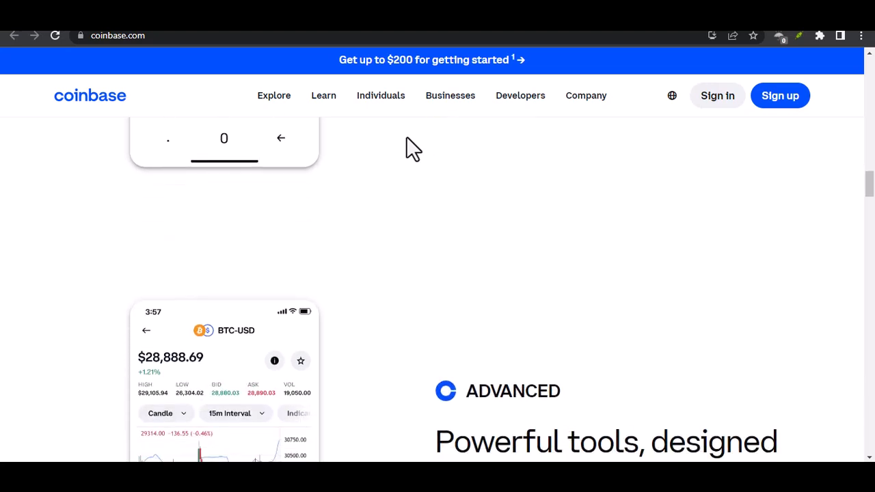
scroll(down, 3)
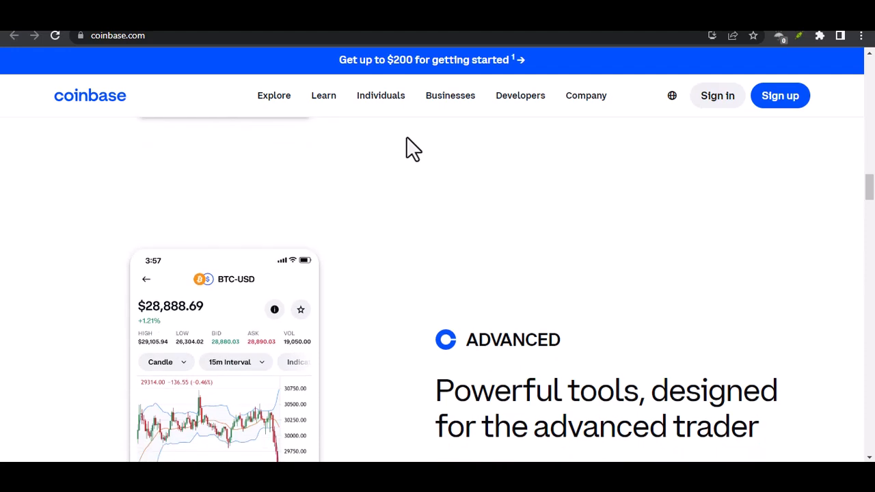
scroll(down, 3)
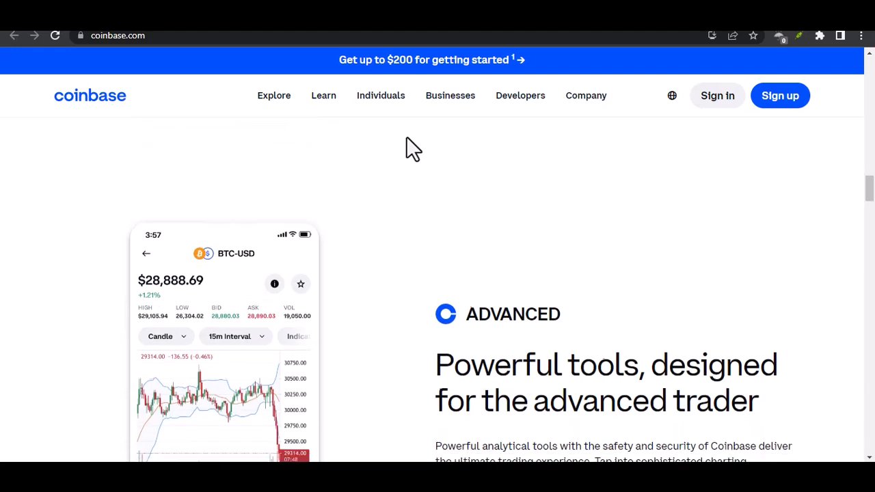
scroll(down, 3)
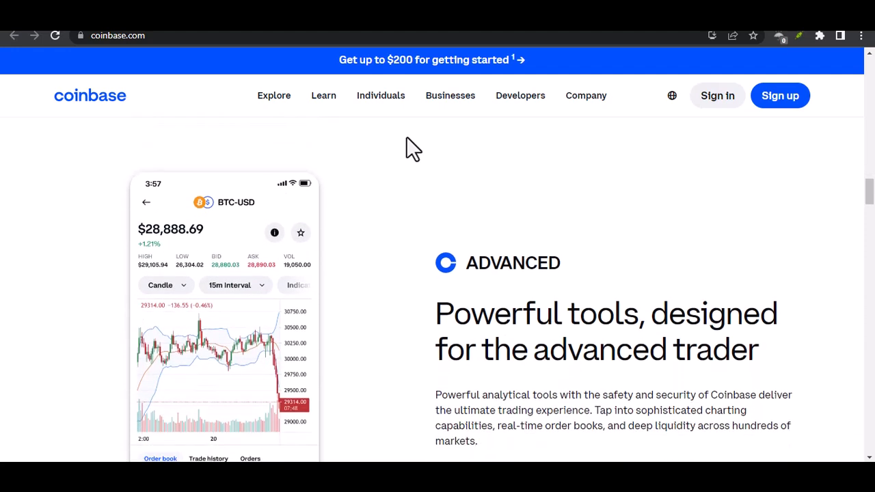
scroll(down, 3)
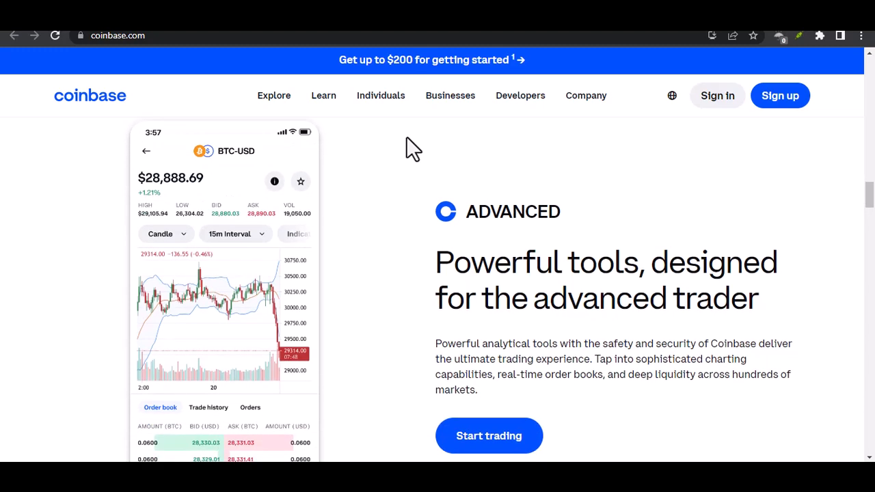
scroll(down, 3)
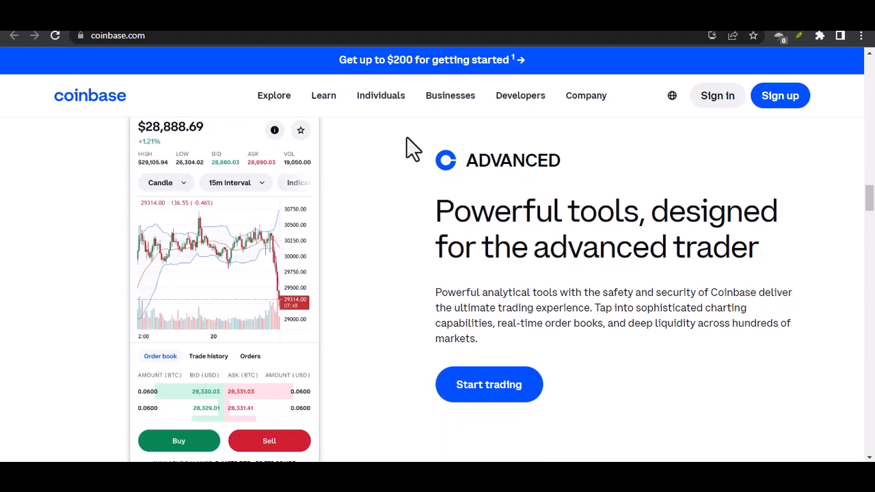
scroll(down, 3)
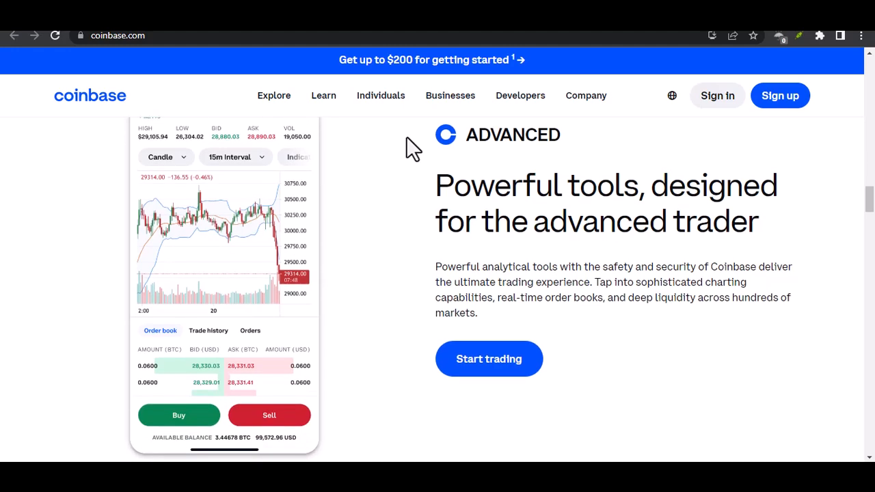
scroll(down, 3)
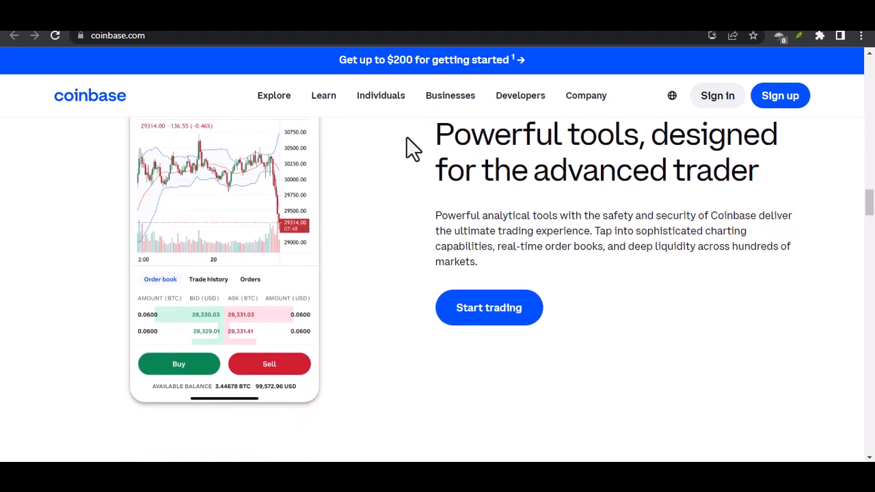
scroll(down, 3)
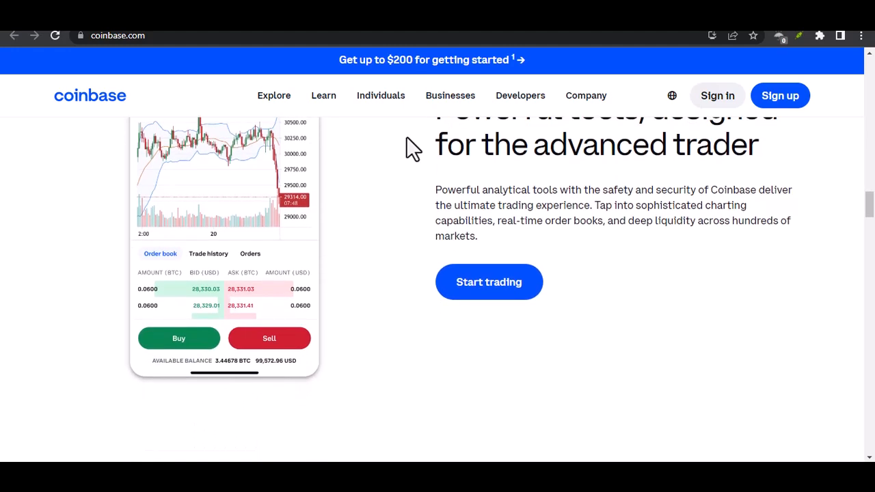
scroll(down, 3)
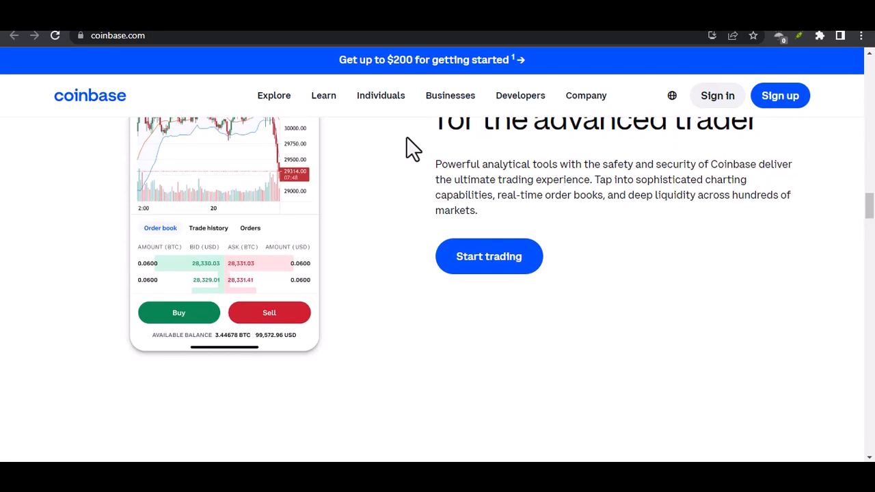
scroll(down, 3)
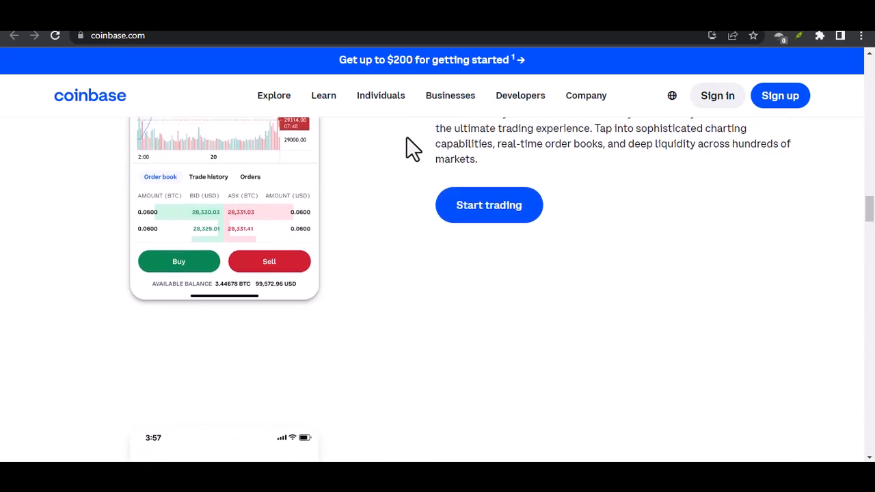
scroll(down, 3)
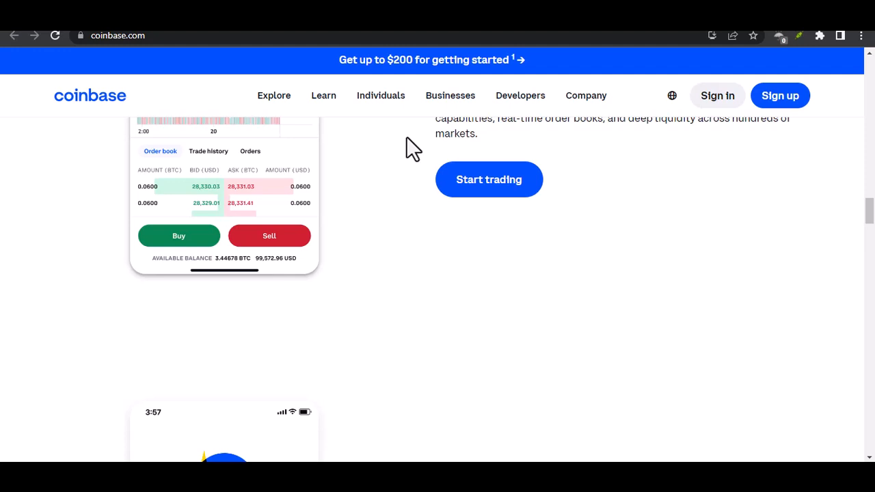
scroll(down, 3)
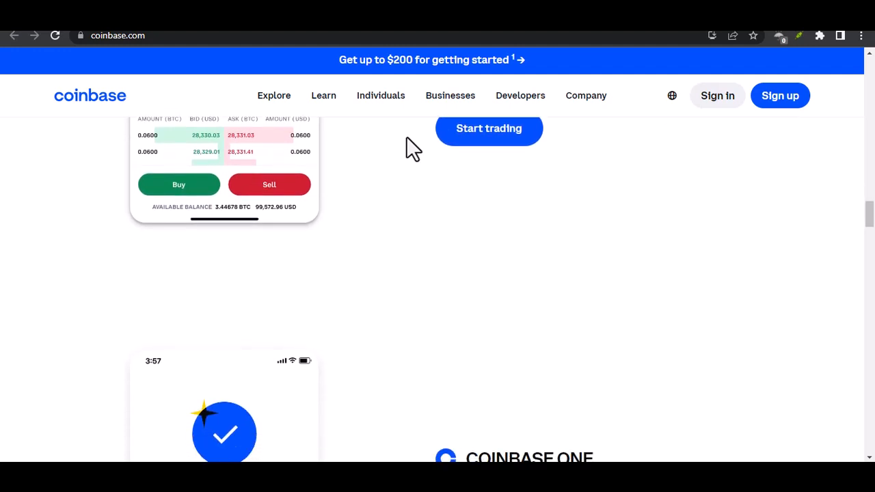
scroll(down, 3)
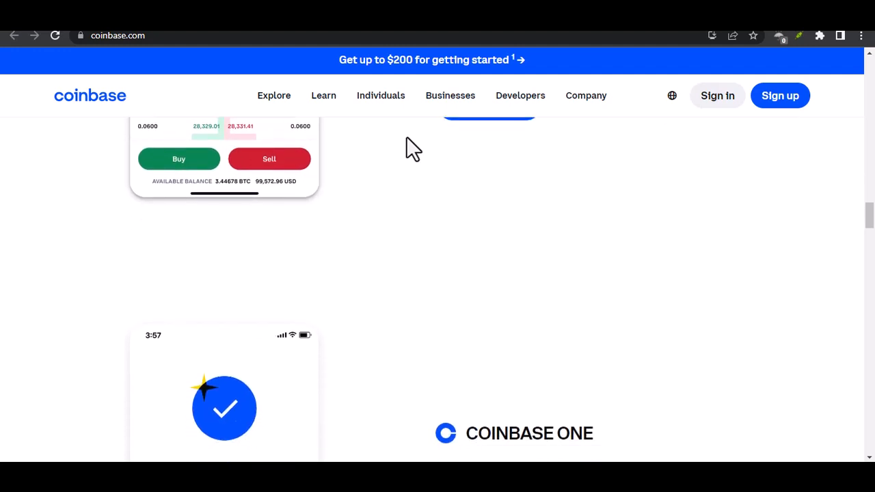
scroll(down, 3)
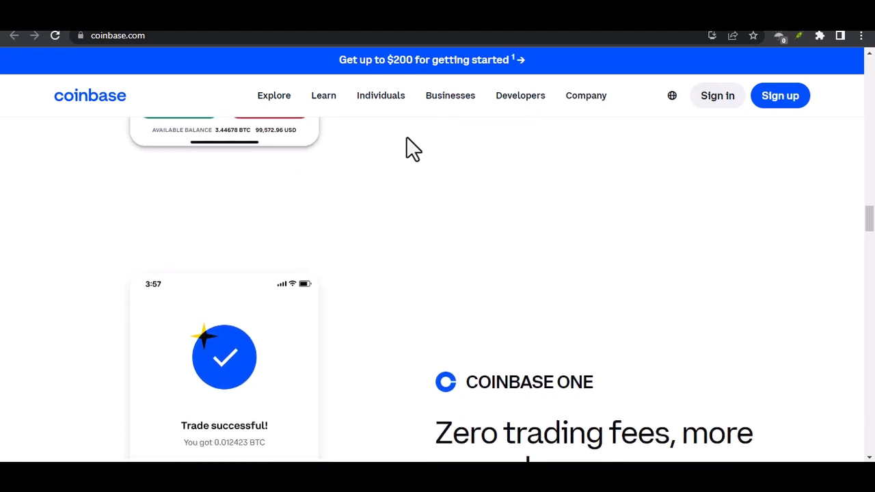
scroll(down, 3)
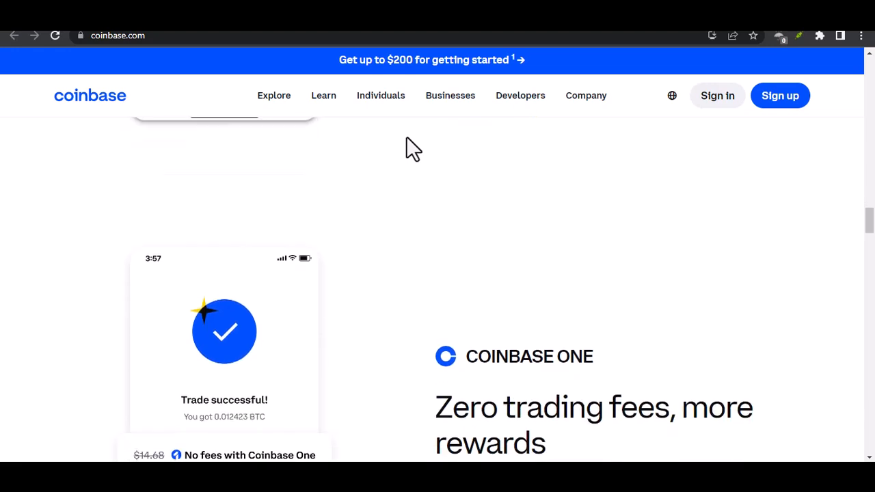
scroll(down, 3)
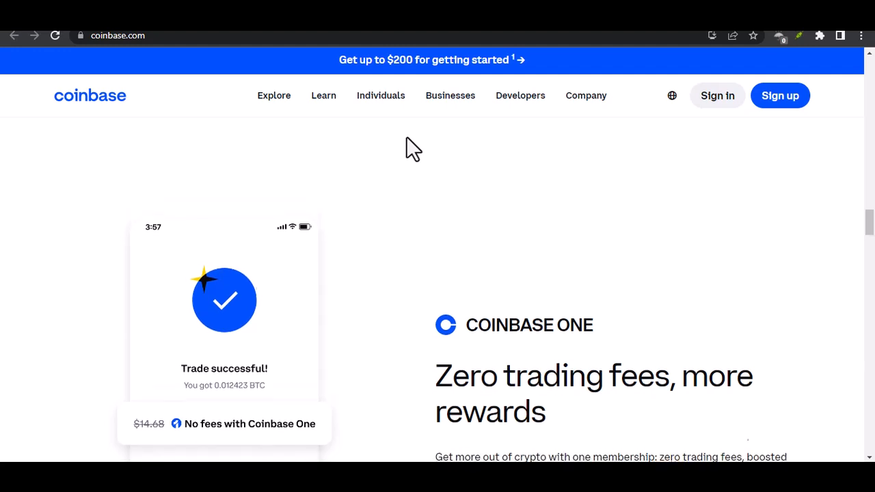
scroll(down, 3)
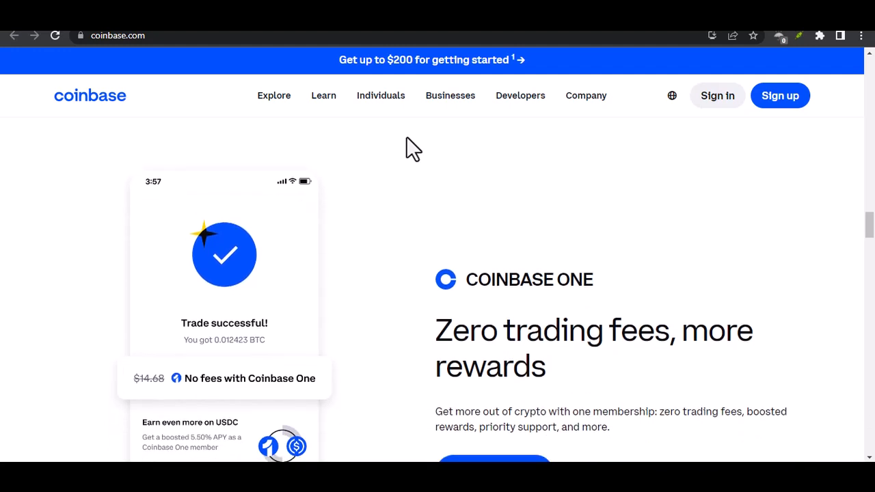
scroll(down, 3)
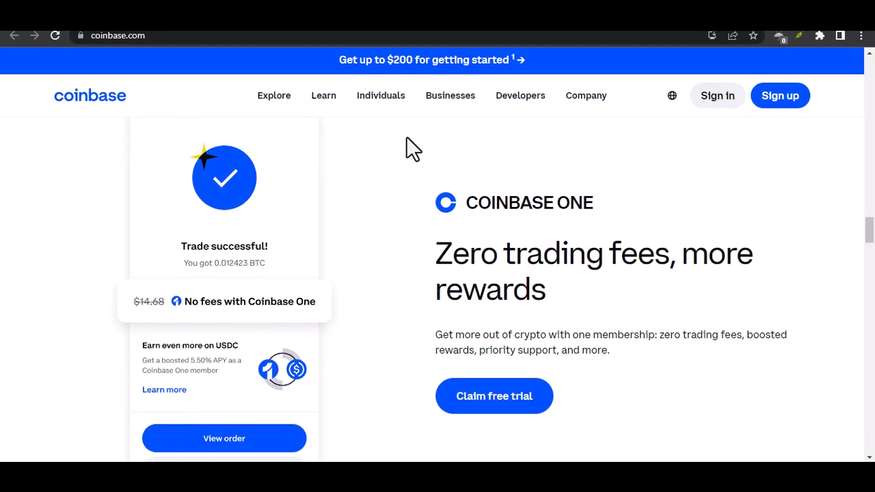
scroll(down, 3)
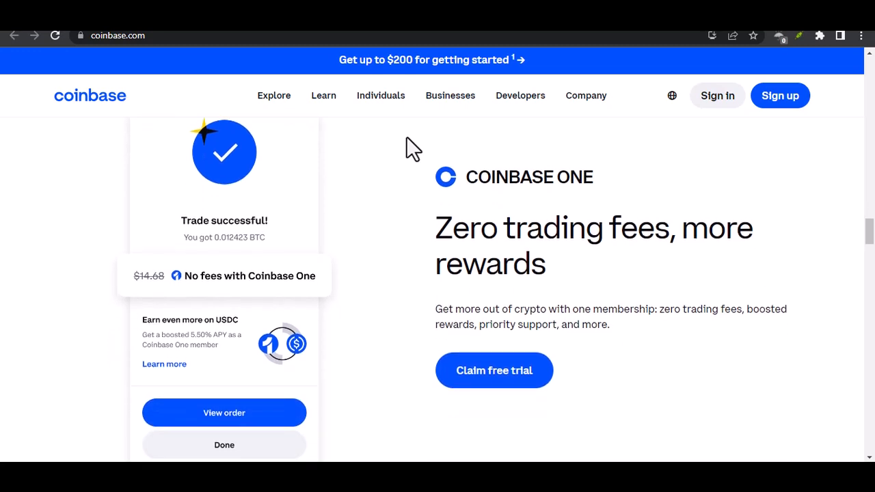
scroll(down, 3)
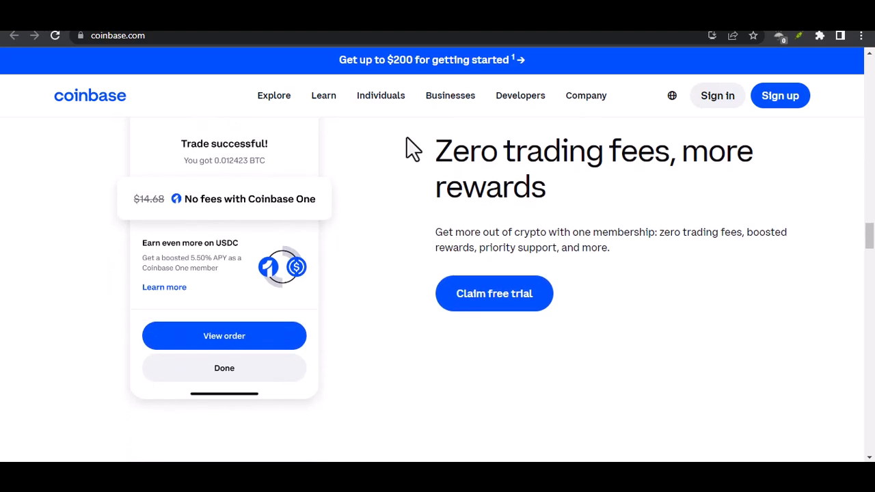
scroll(down, 3)
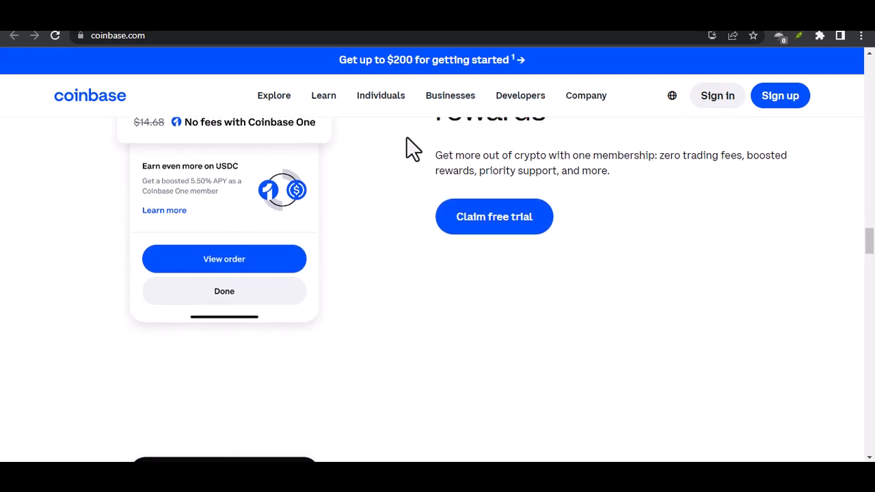
scroll(down, 3)
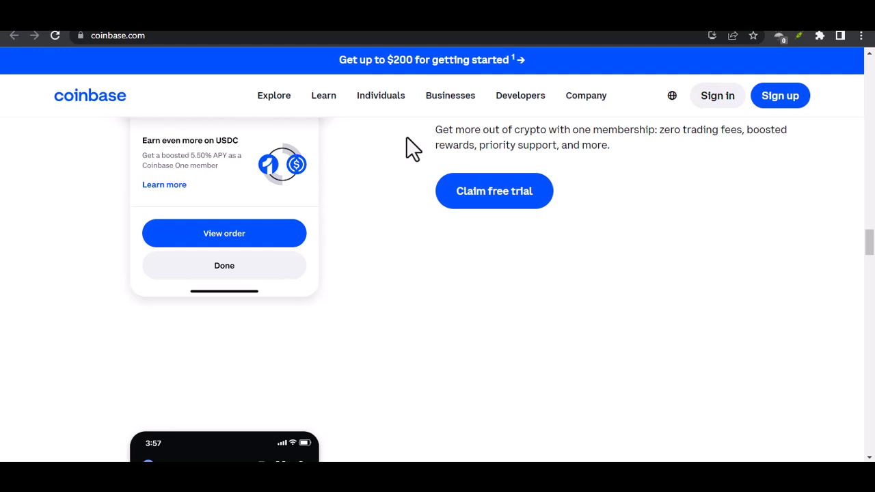
scroll(down, 3)
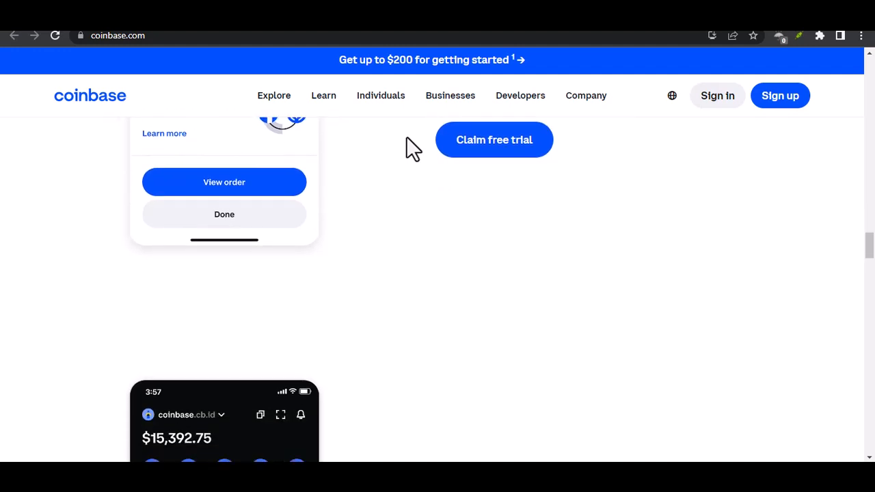
scroll(down, 3)
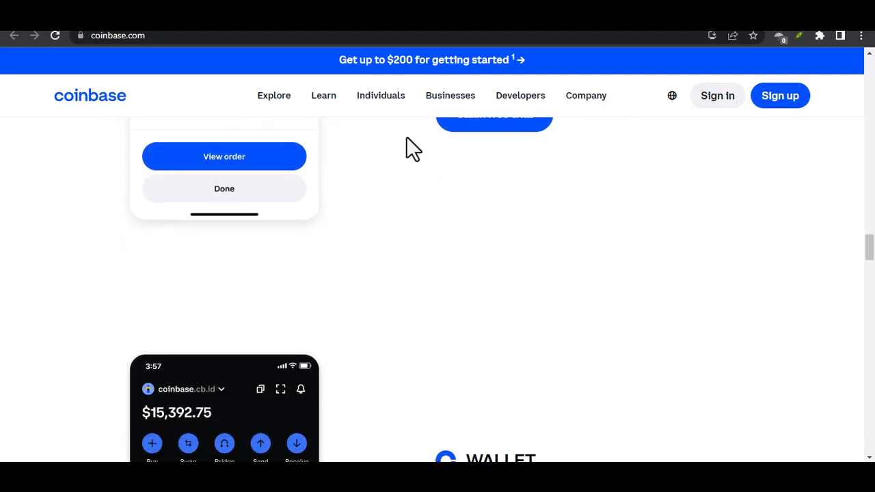
scroll(down, 3)
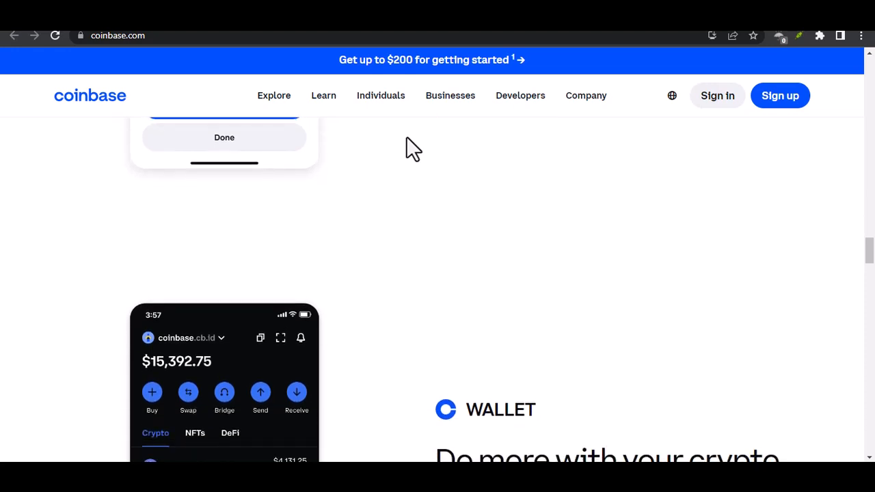
scroll(down, 3)
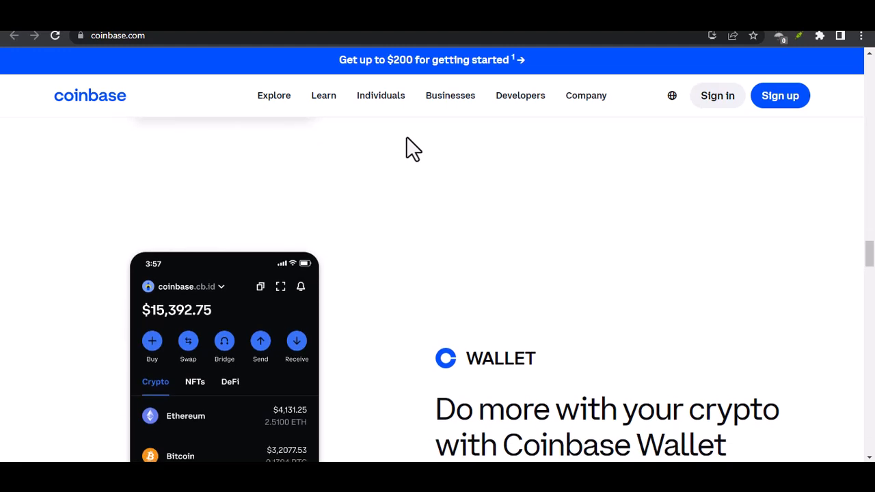
scroll(down, 3)
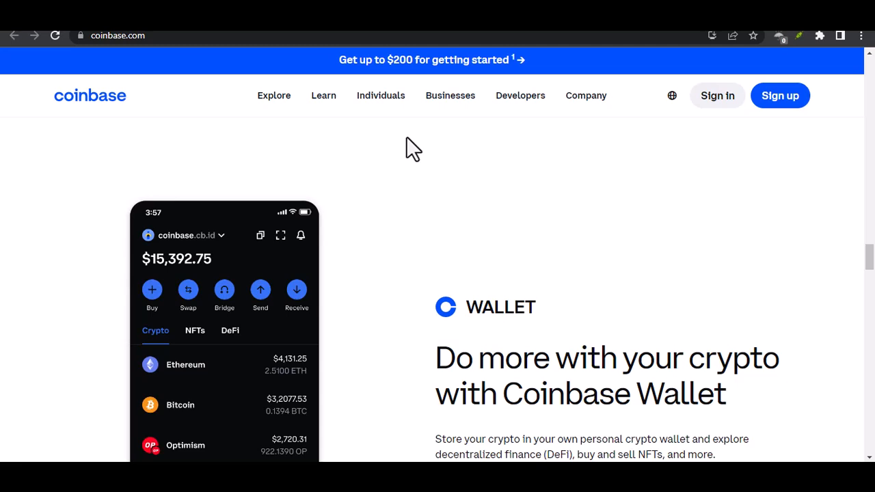
scroll(down, 3)
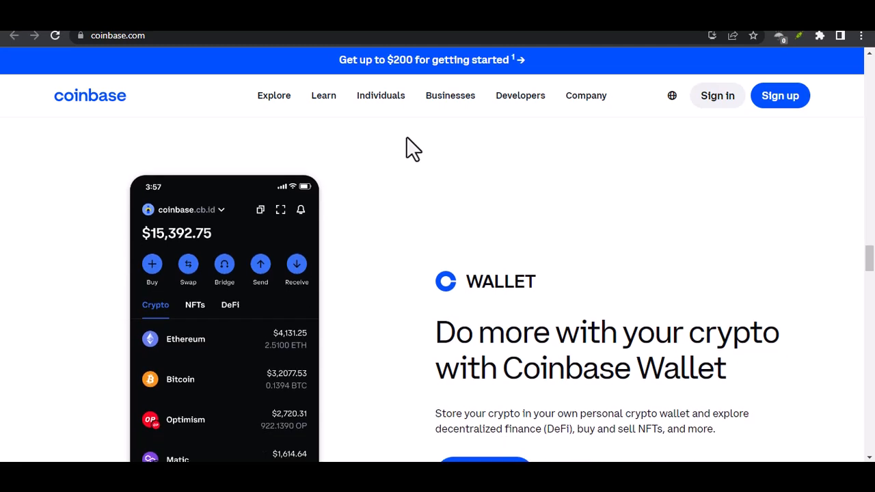
scroll(down, 3)
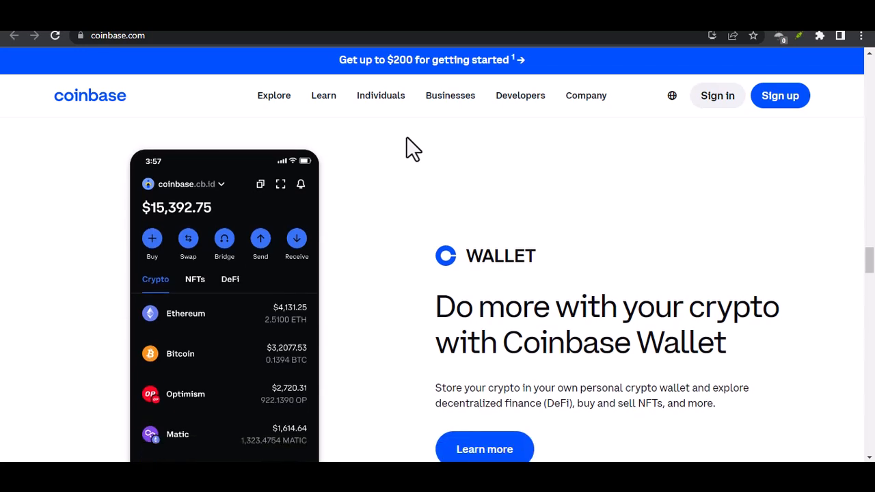
scroll(down, 3)
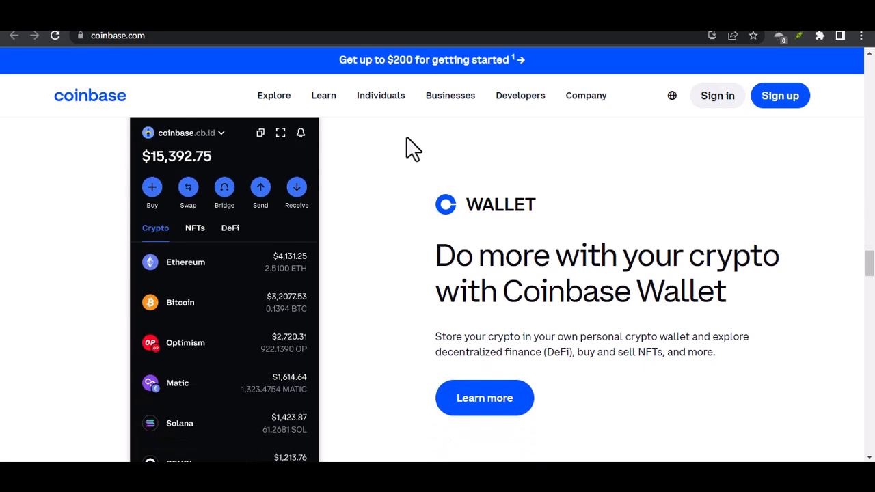
scroll(down, 3)
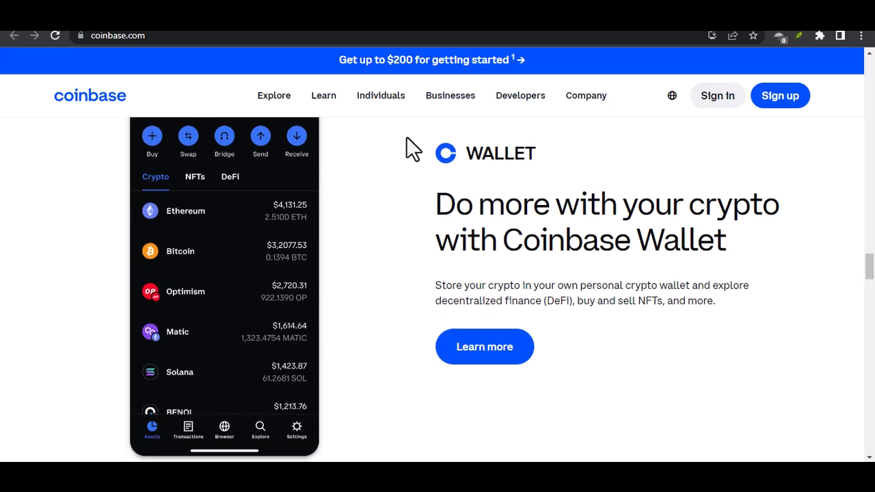
scroll(down, 3)
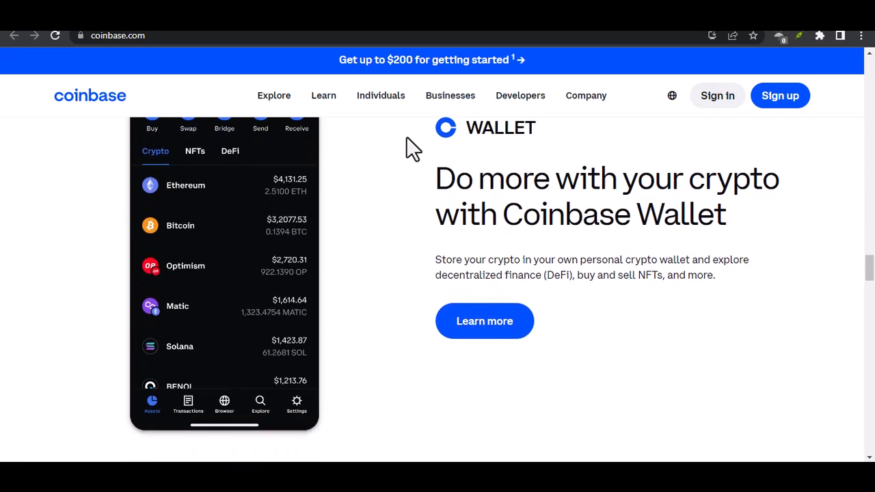
scroll(down, 3)
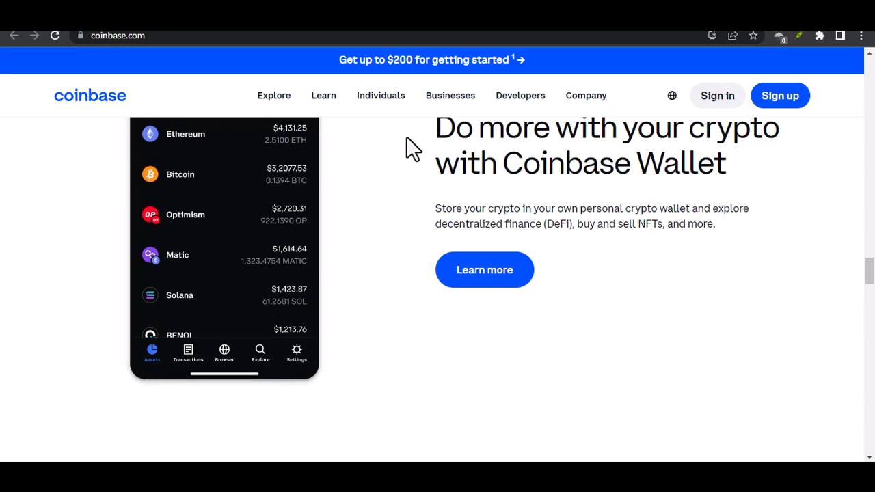
scroll(down, 3)
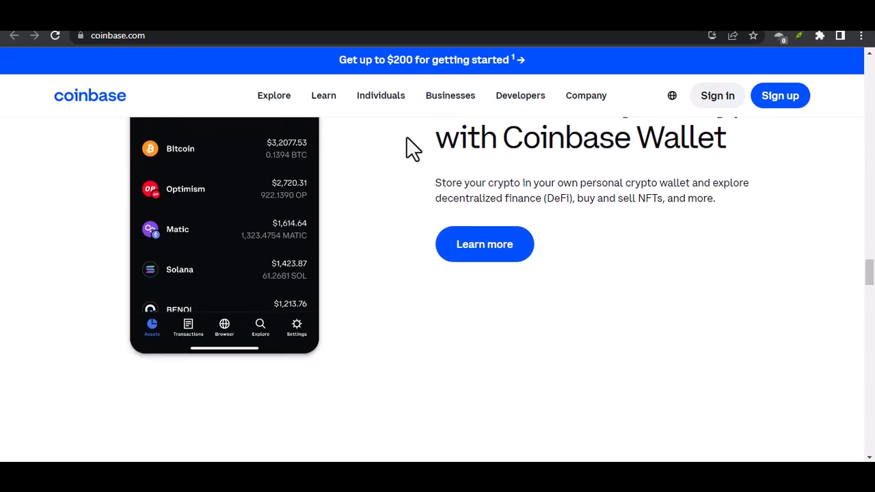
scroll(down, 3)
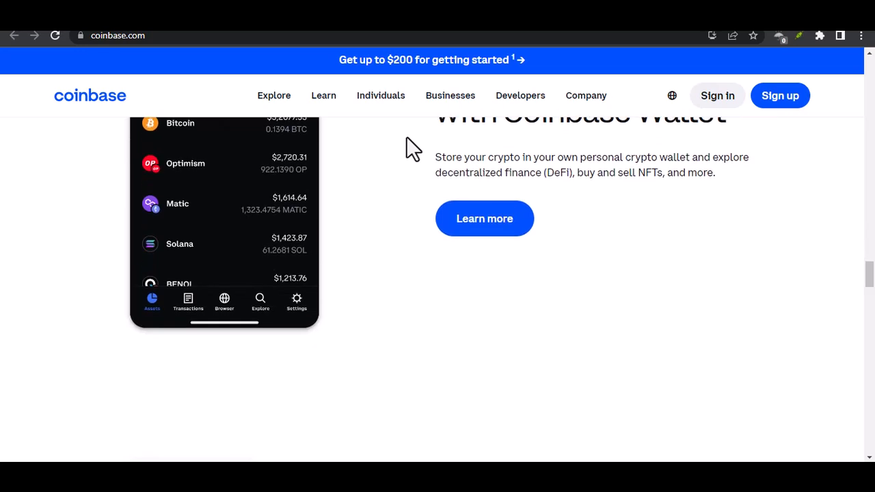
scroll(down, 3)
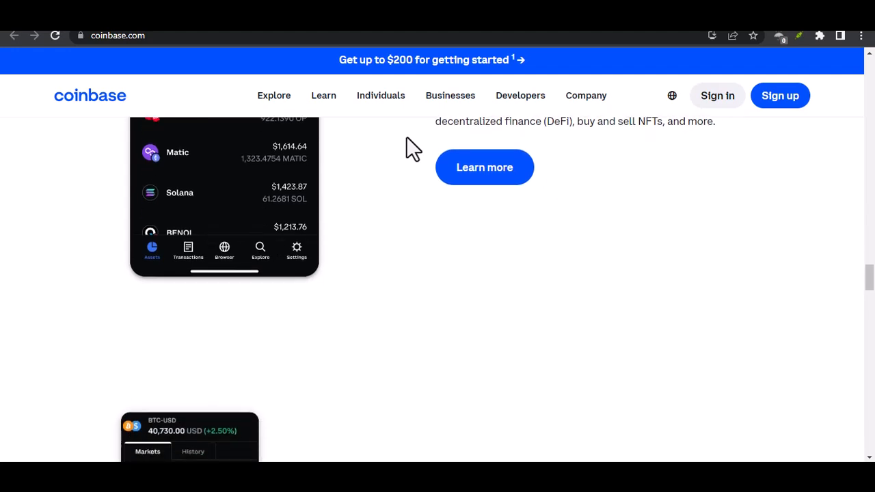
scroll(down, 3)
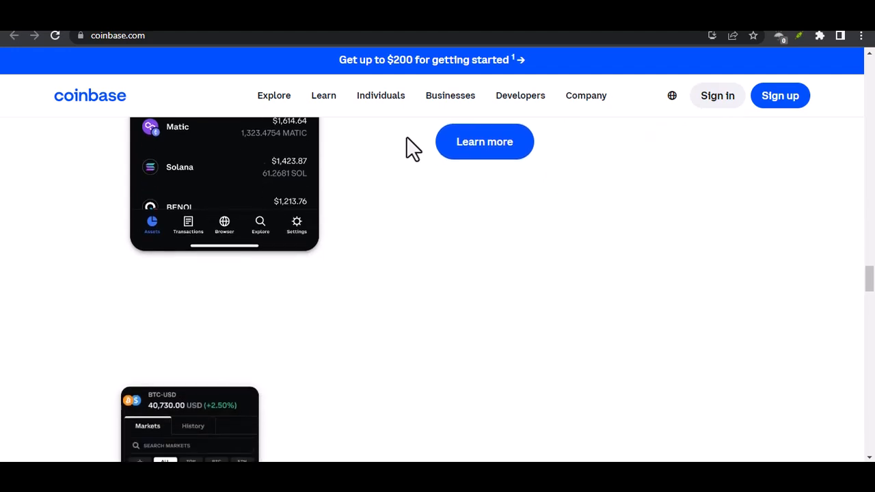
scroll(down, 3)
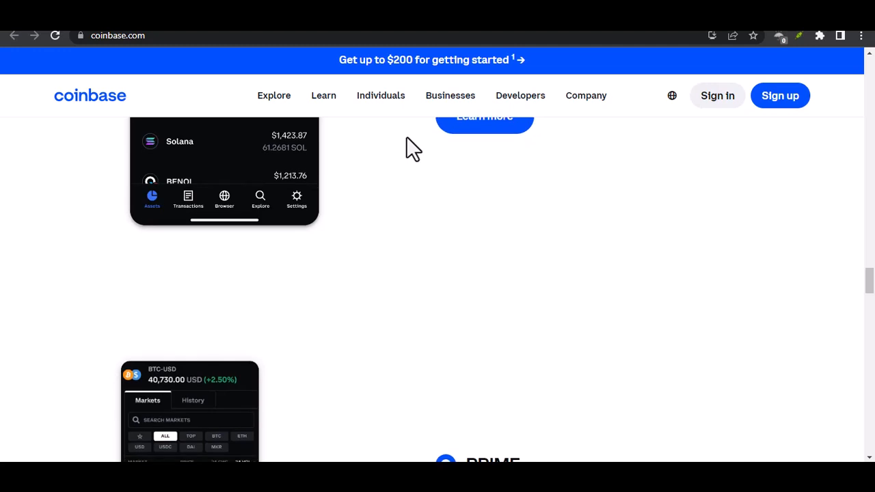
scroll(down, 3)
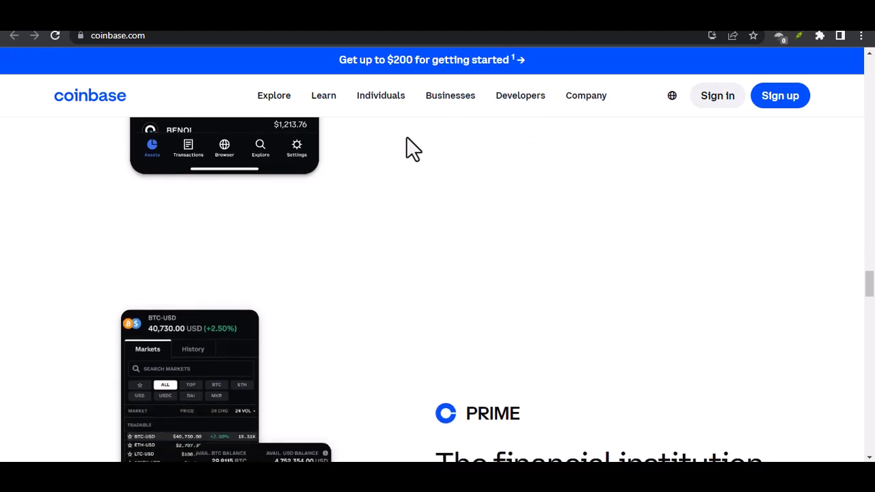
scroll(down, 3)
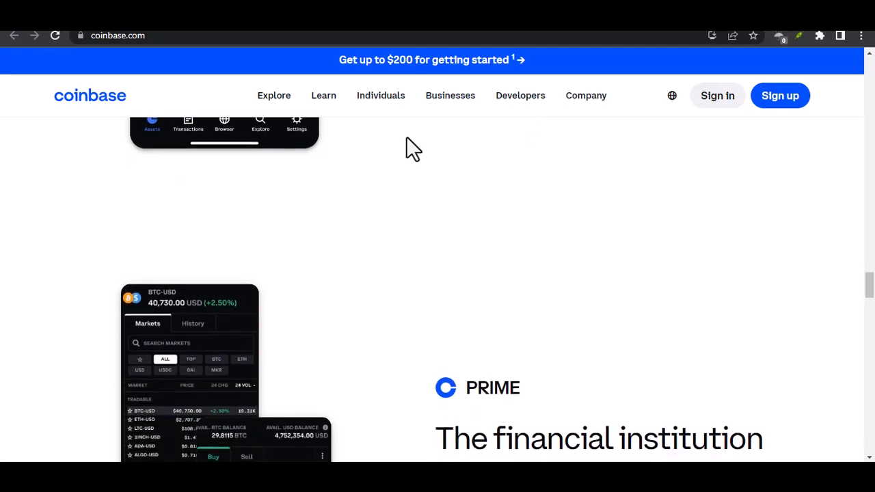
scroll(down, 3)
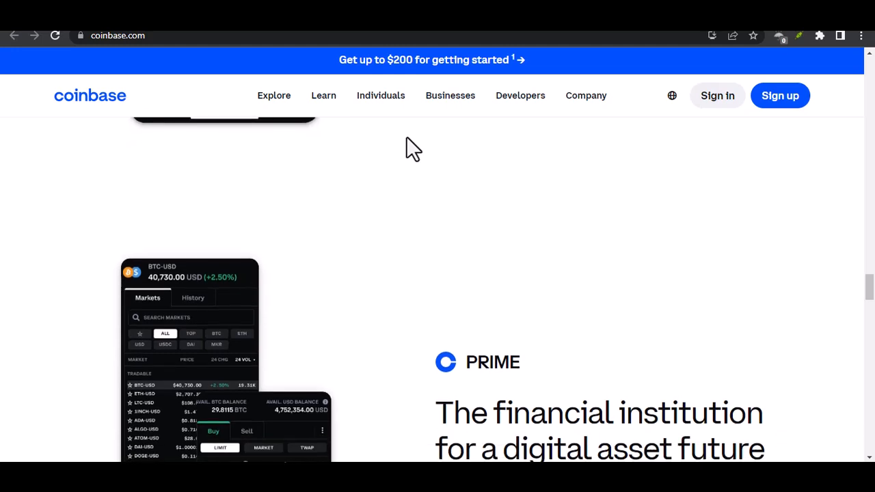
scroll(down, 3)
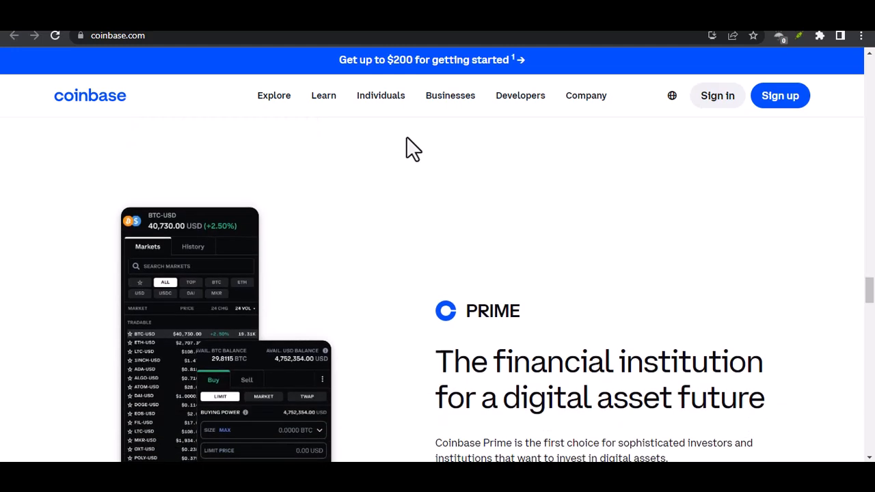
scroll(down, 3)
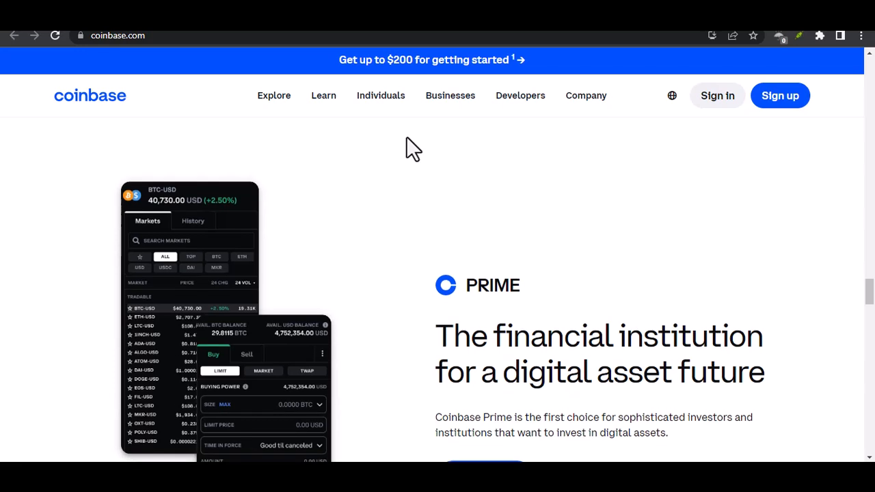
scroll(down, 3)
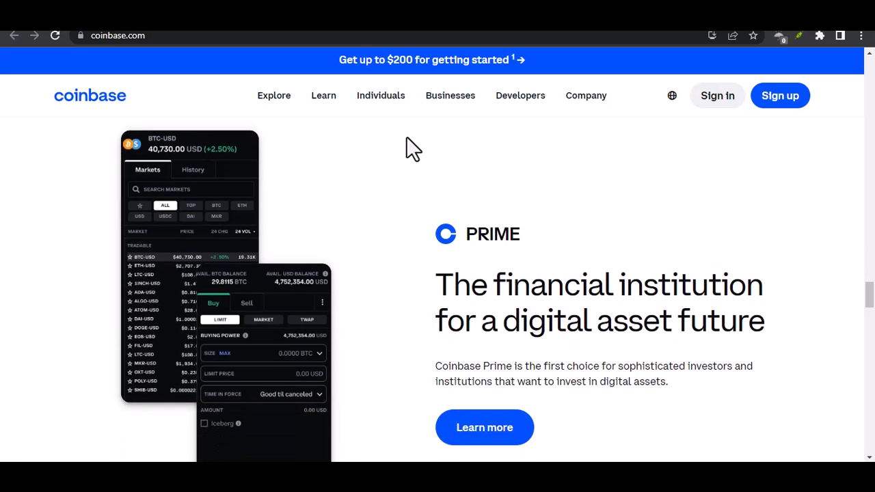
scroll(down, 3)
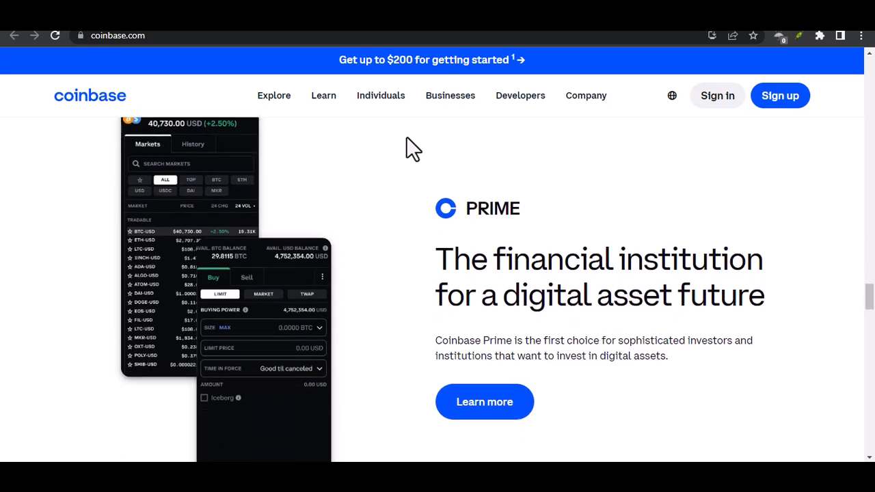
scroll(down, 3)
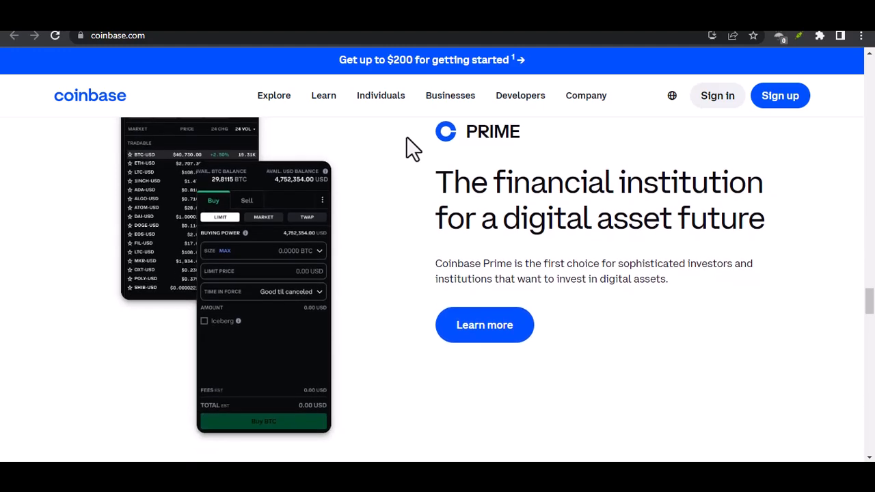
scroll(down, 3)
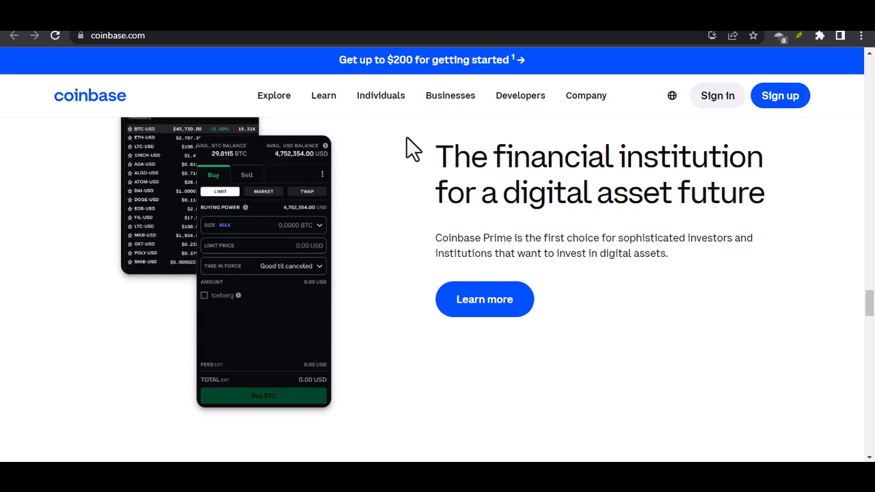
scroll(down, 3)
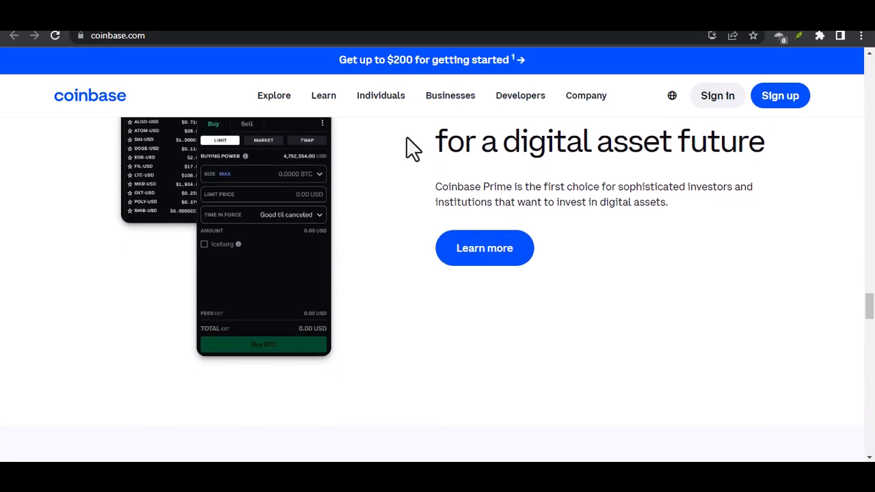
scroll(down, 3)
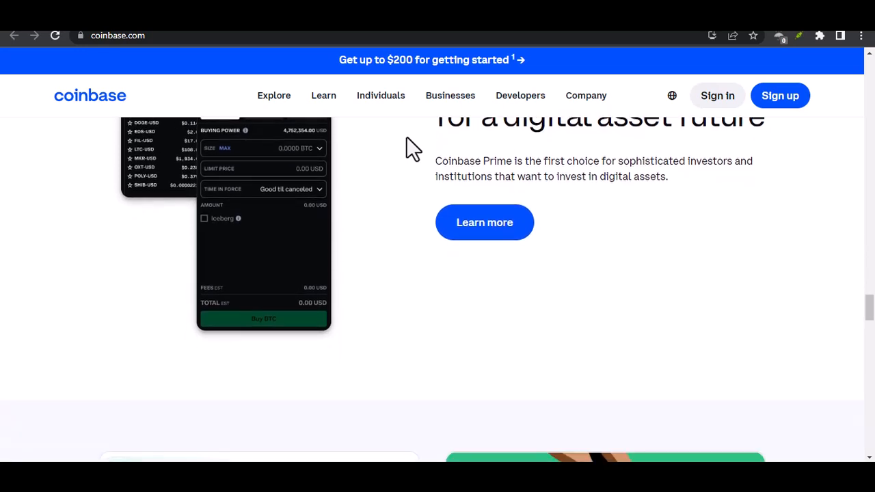
scroll(down, 3)
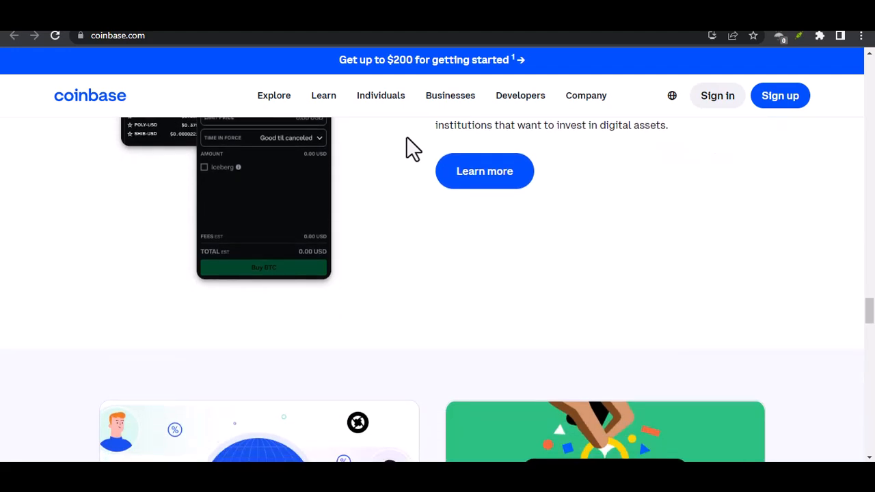
scroll(down, 3)
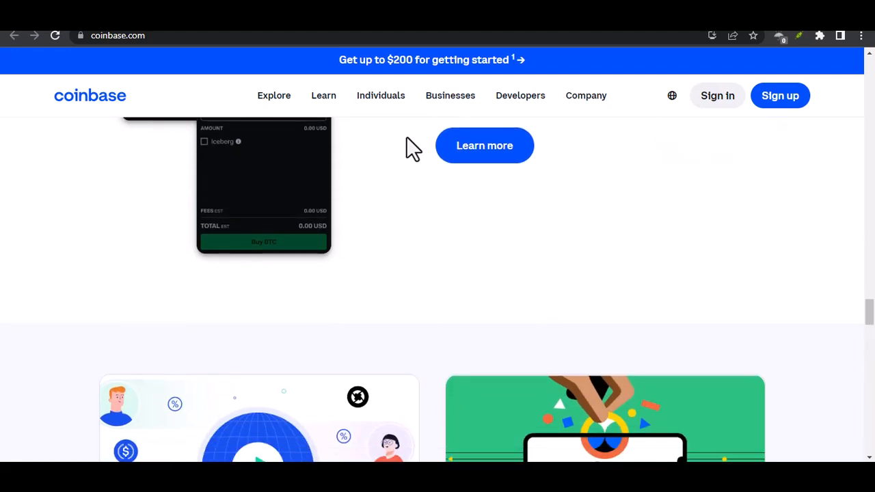
scroll(down, 3)
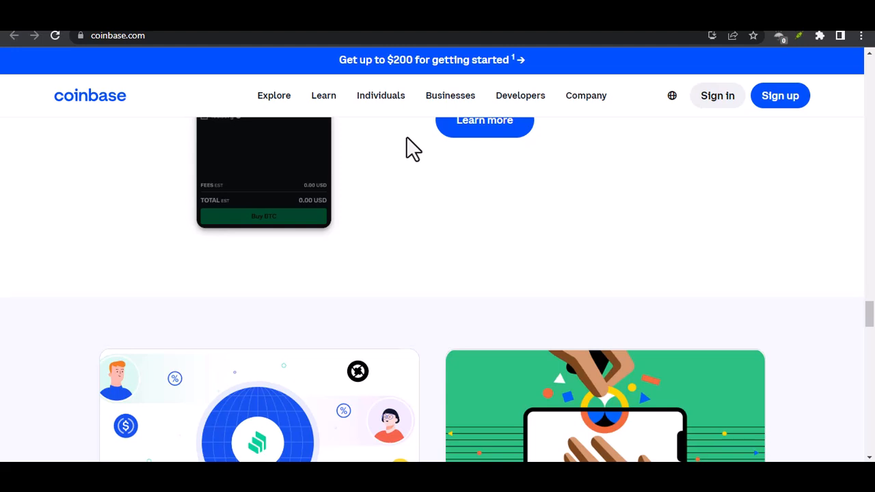
scroll(down, 3)
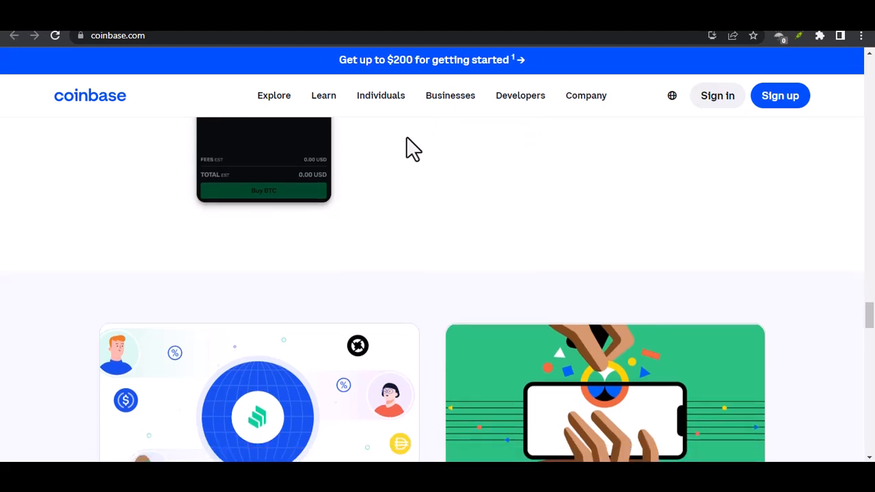
scroll(down, 3)
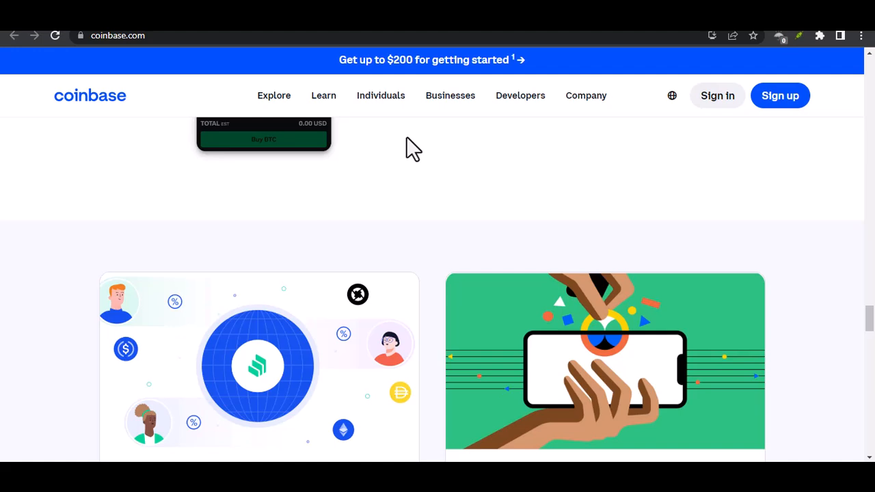
scroll(down, 3)
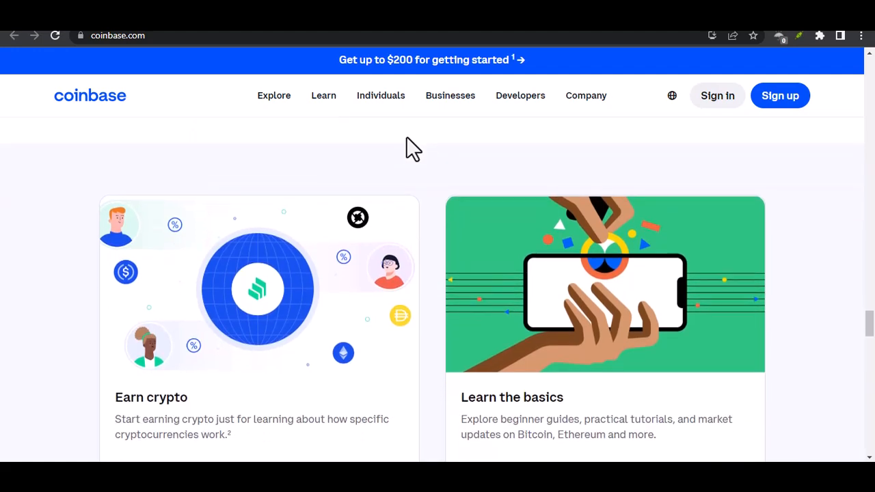
scroll(down, 3)
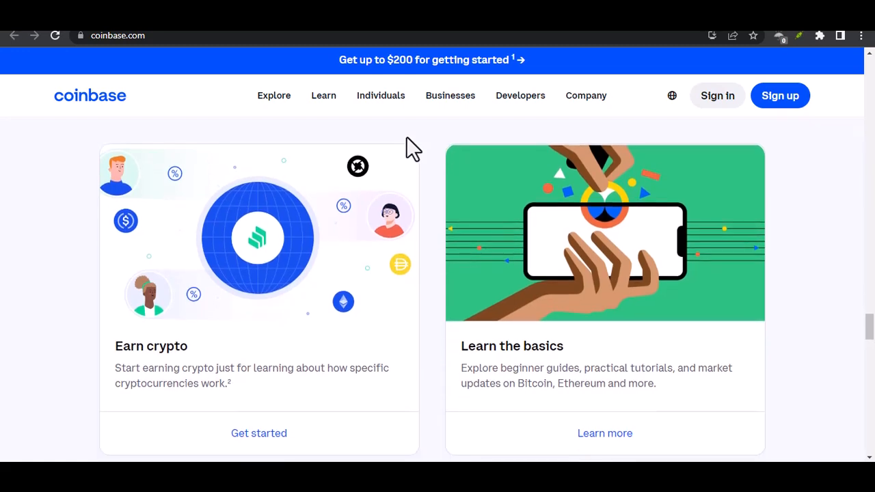
scroll(down, 3)
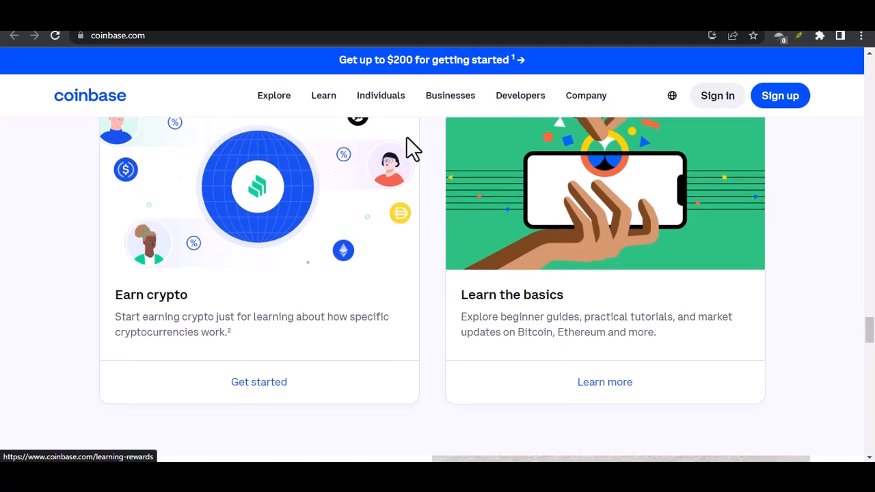
scroll(down, 3)
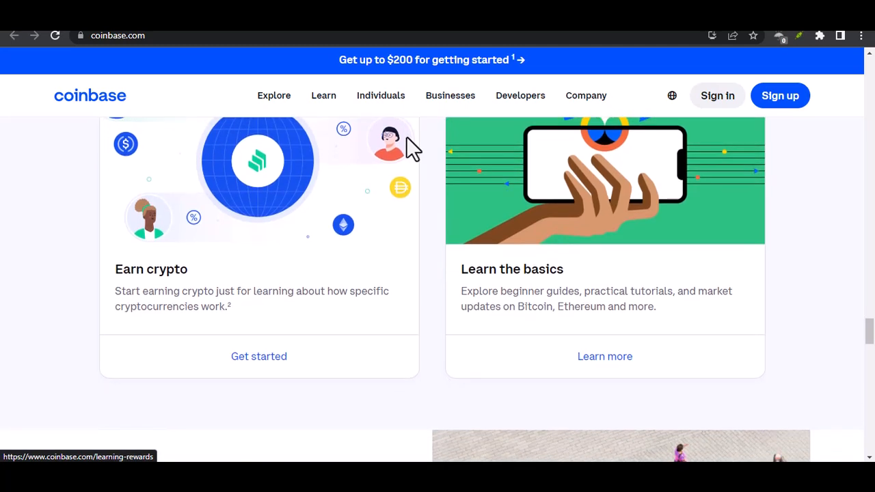
scroll(down, 3)
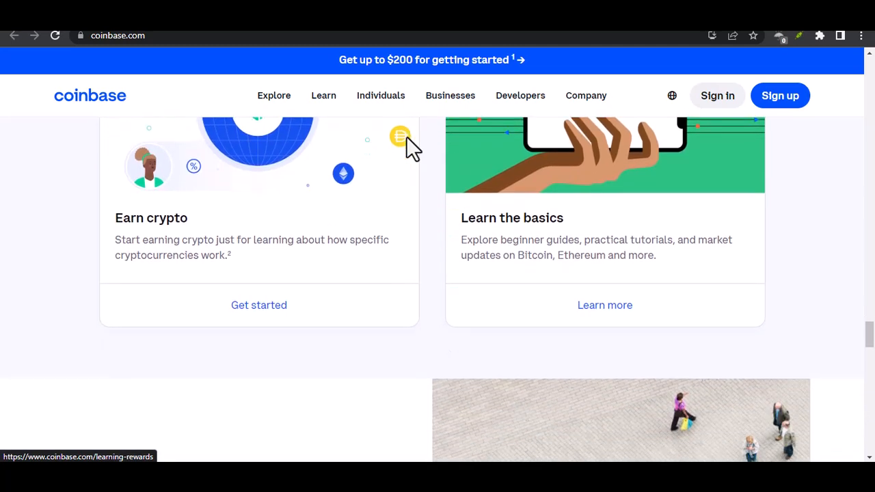
scroll(down, 3)
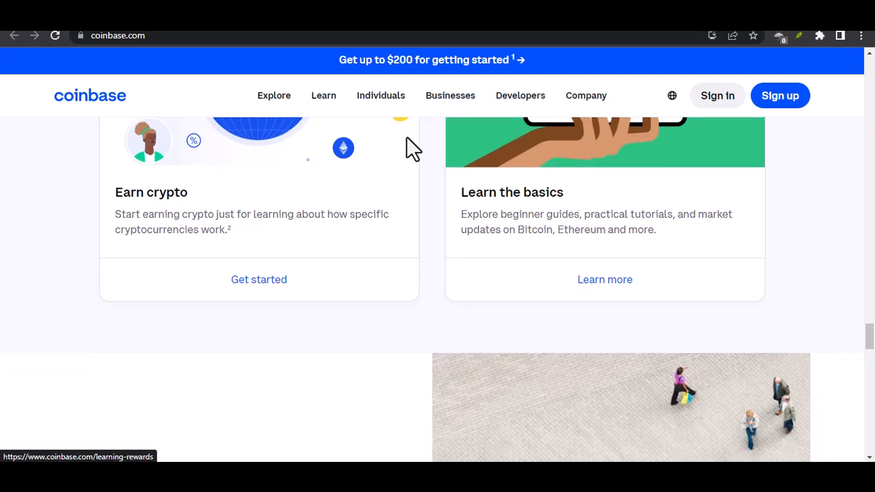
scroll(down, 3)
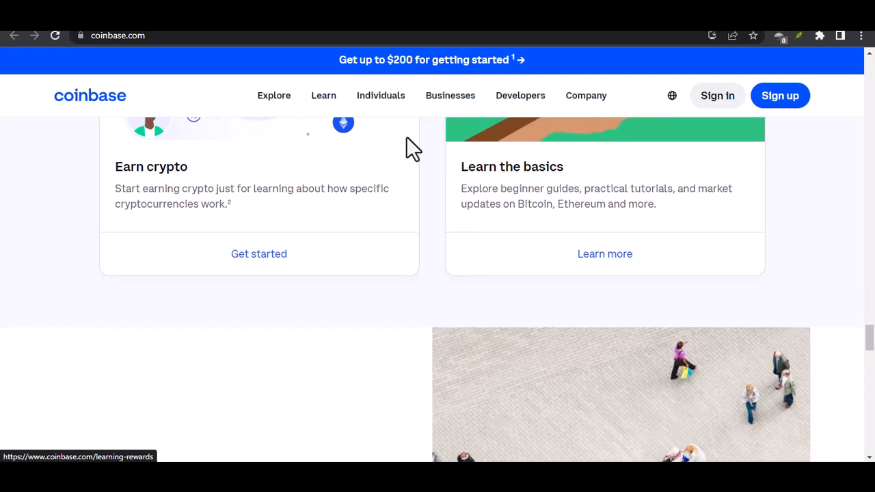
scroll(down, 3)
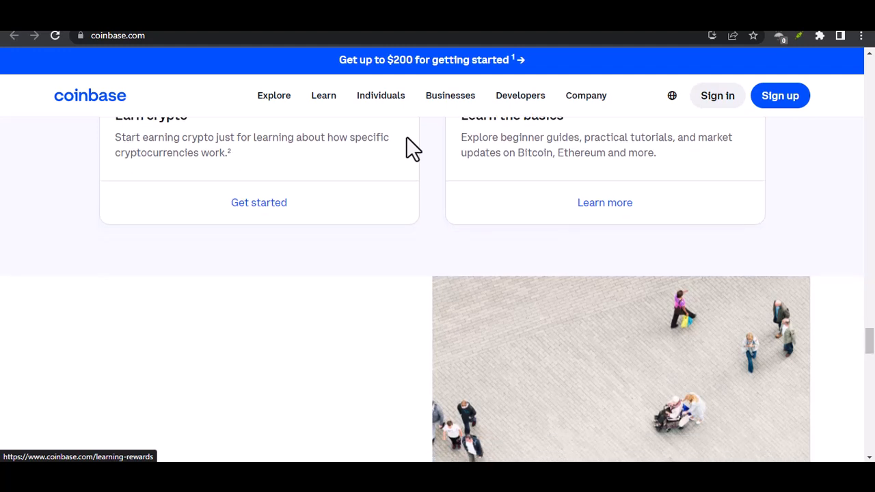
scroll(down, 3)
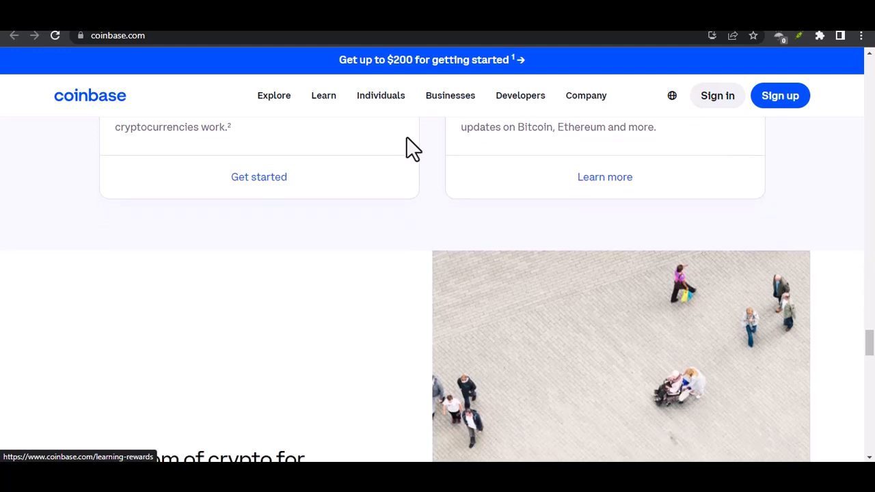
scroll(down, 3)
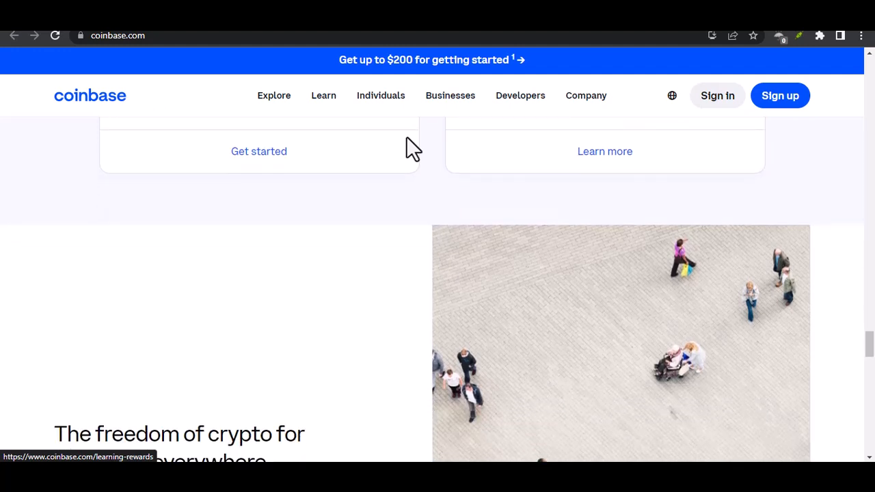
scroll(down, 3)
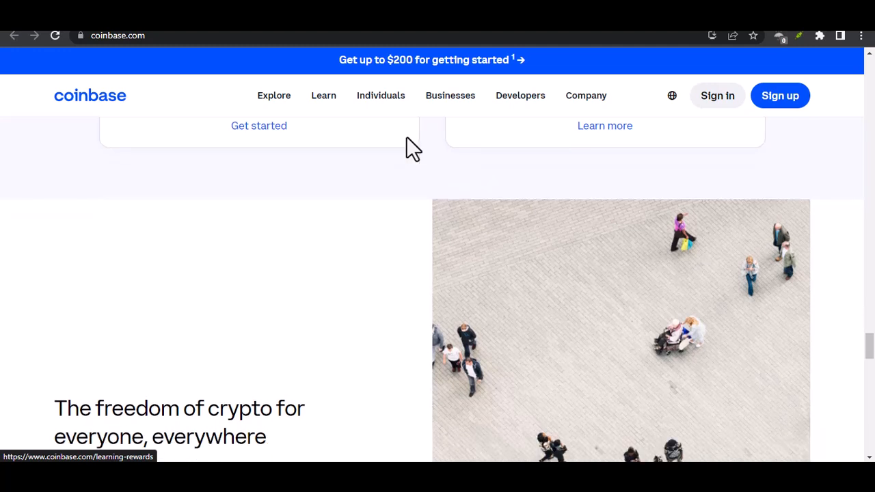
scroll(down, 3)
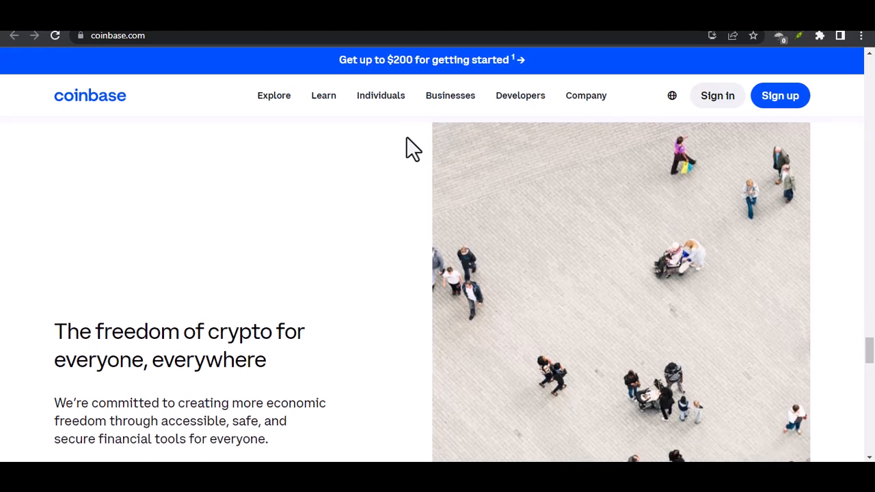
scroll(down, 3)
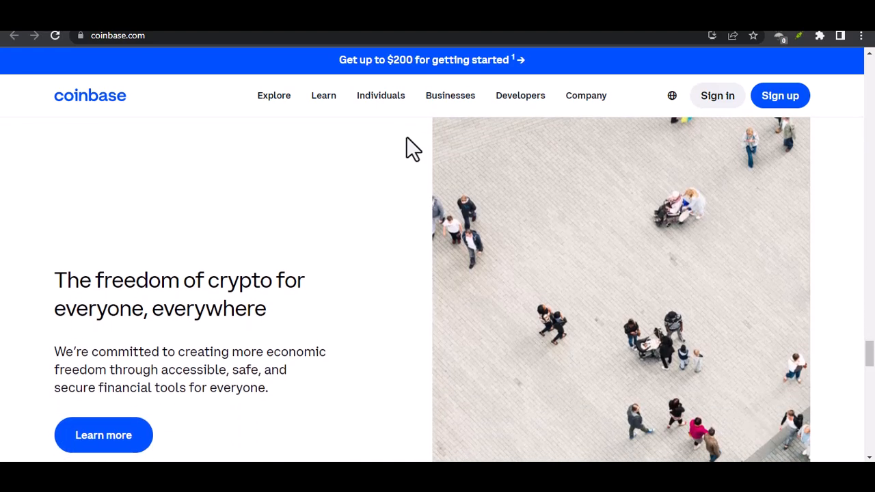
scroll(down, 3)
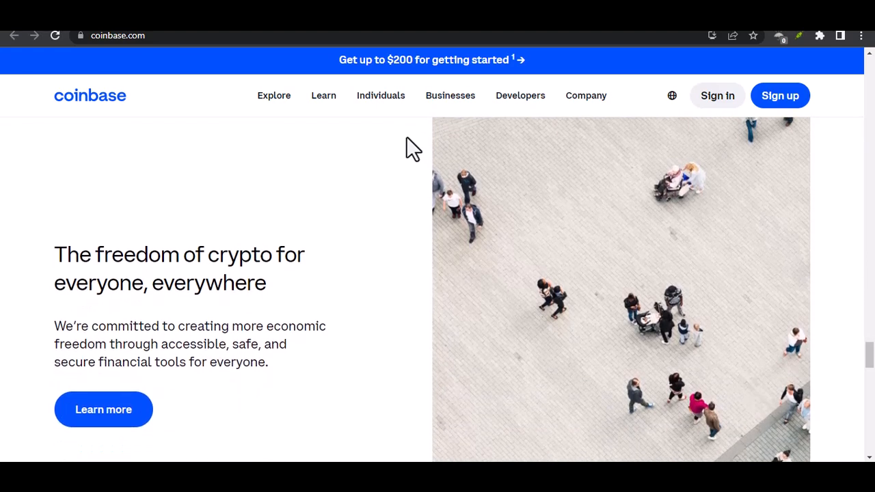
scroll(down, 3)
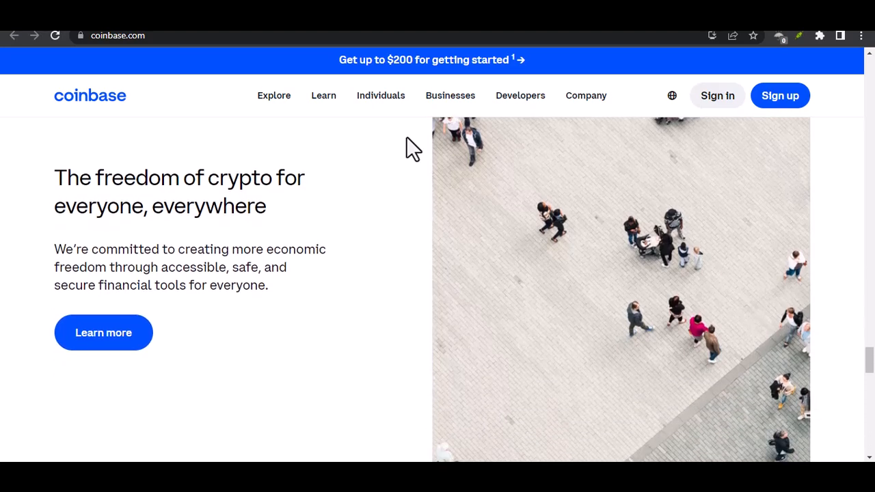
scroll(down, 3)
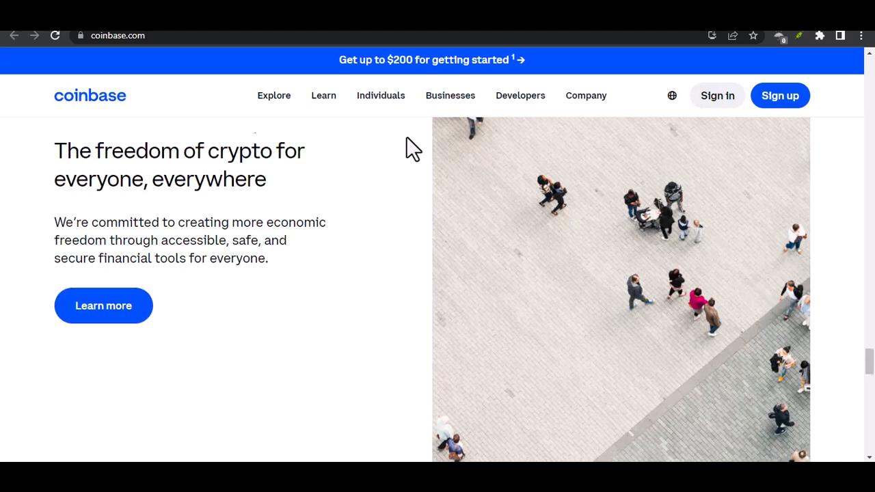
scroll(down, 3)
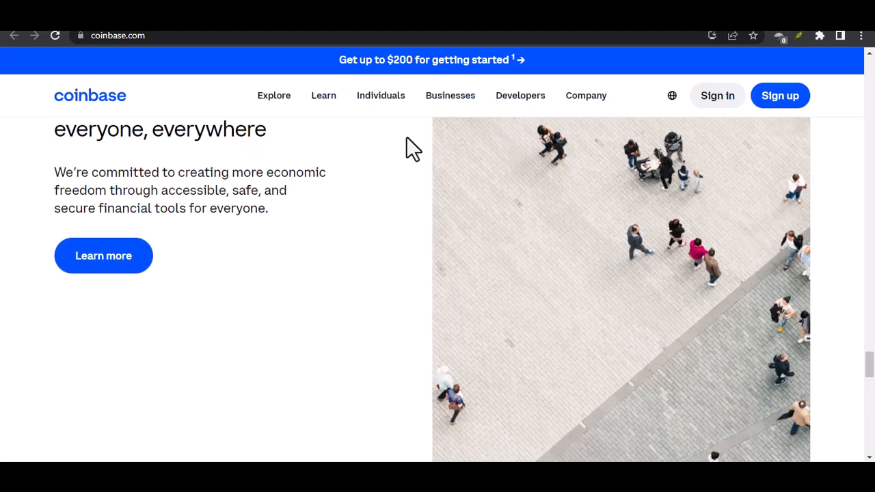
scroll(down, 3)
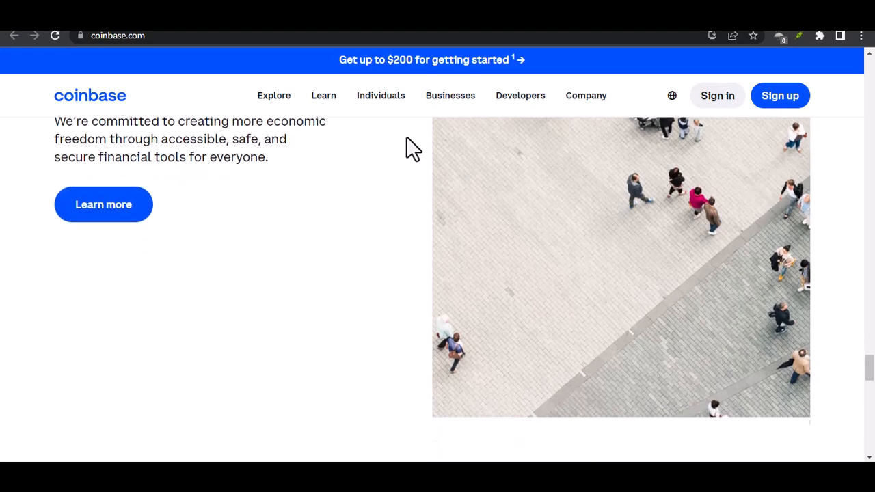
scroll(down, 3)
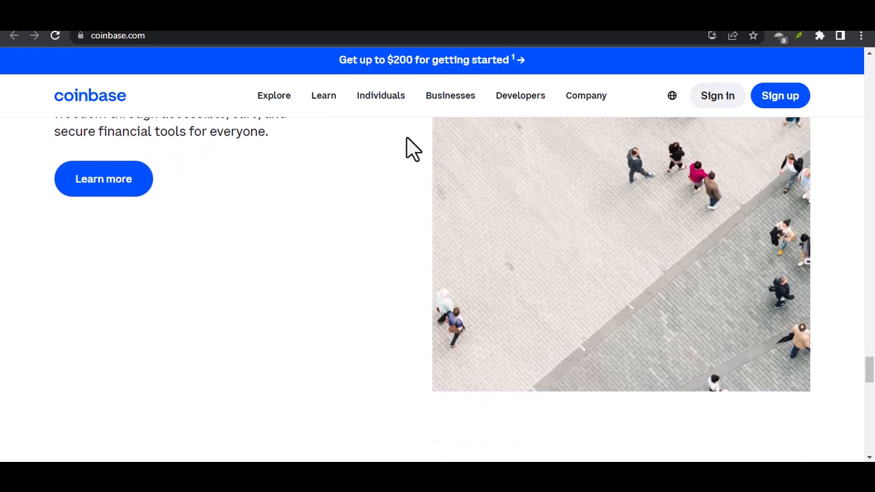
scroll(down, 3)
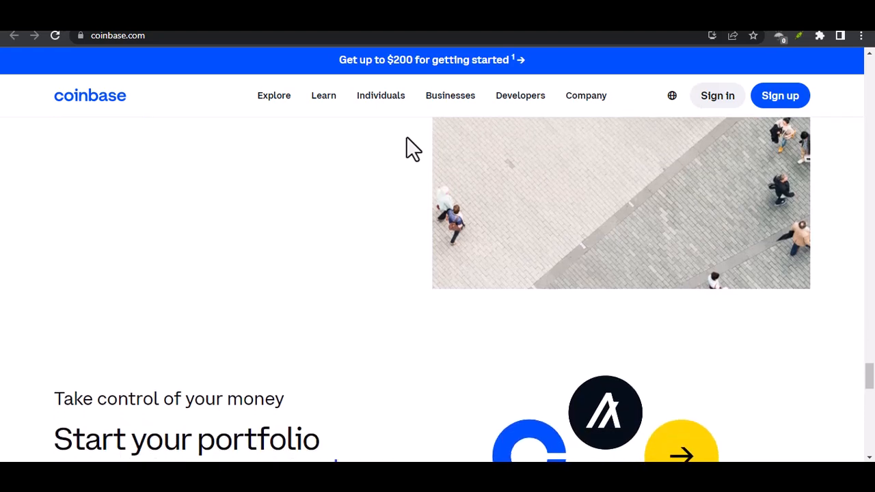
scroll(down, 3)
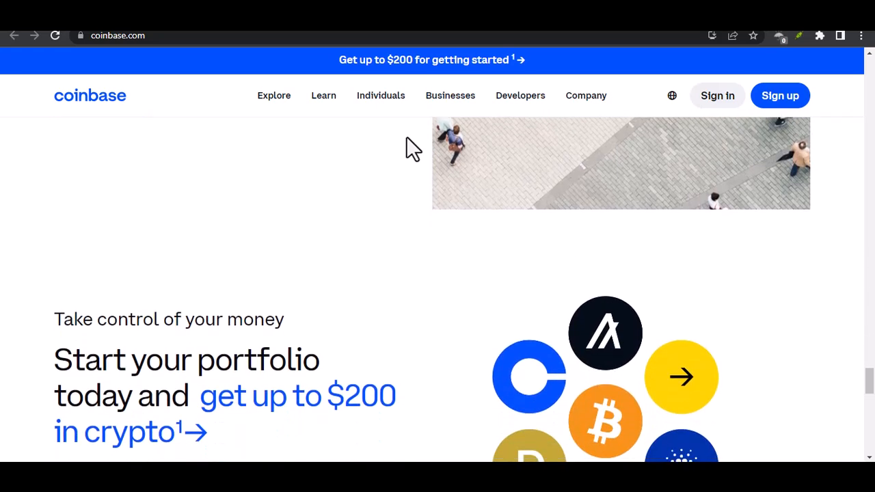
scroll(down, 3)
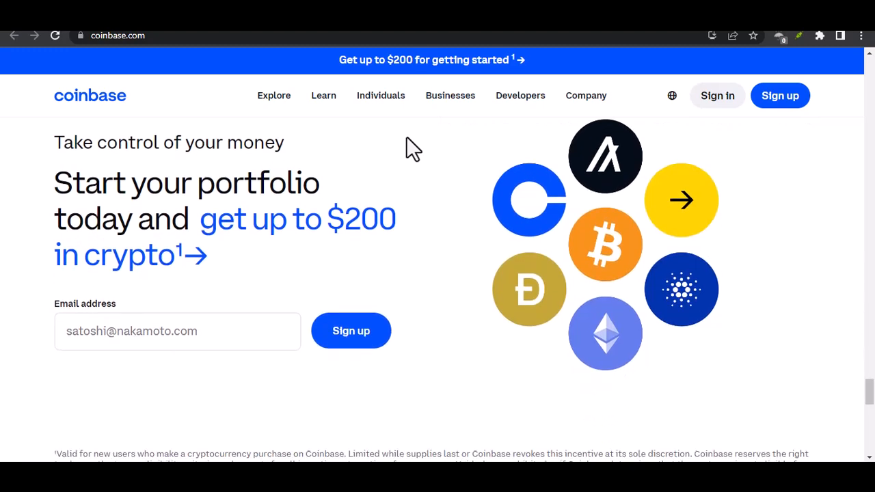
scroll(down, 3)
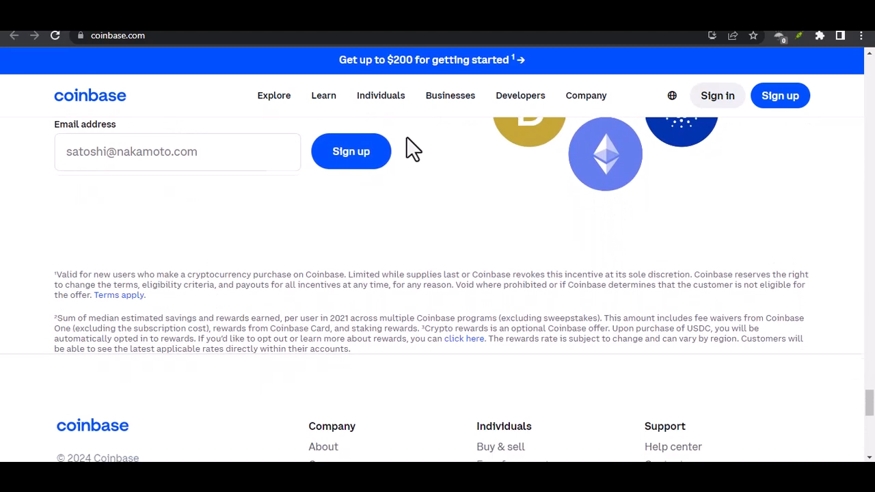
scroll(up, 3)
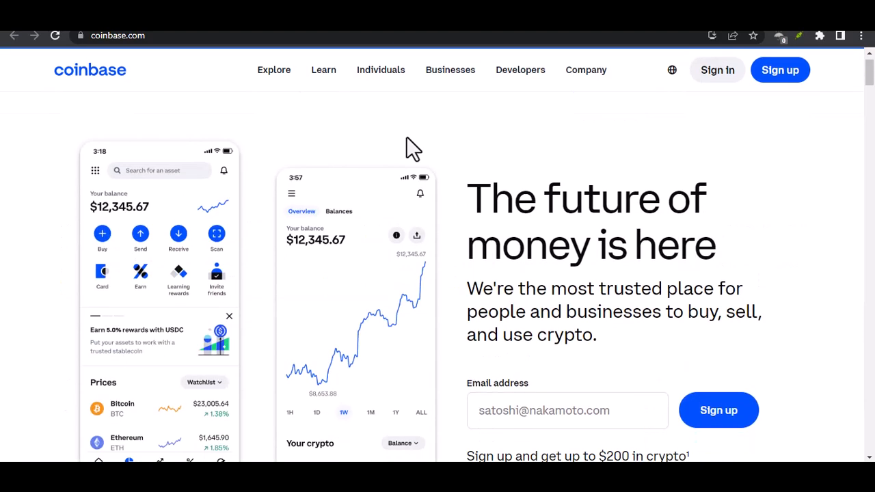
scroll(down, 3)
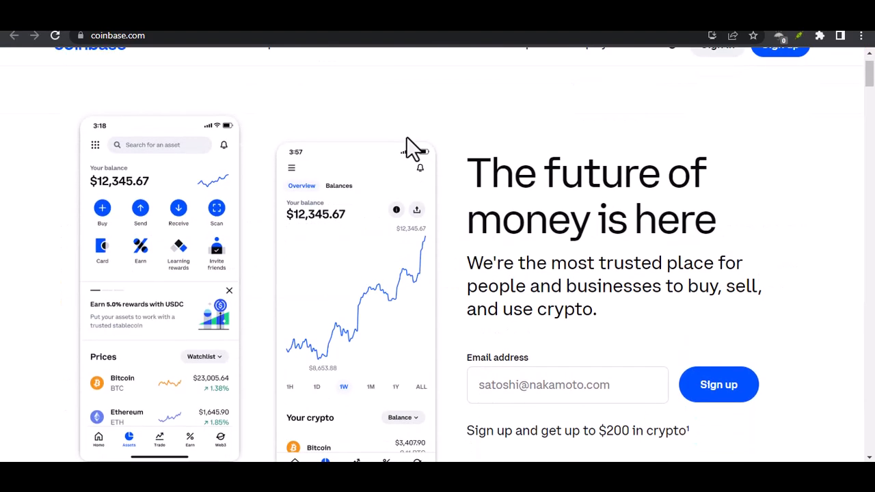